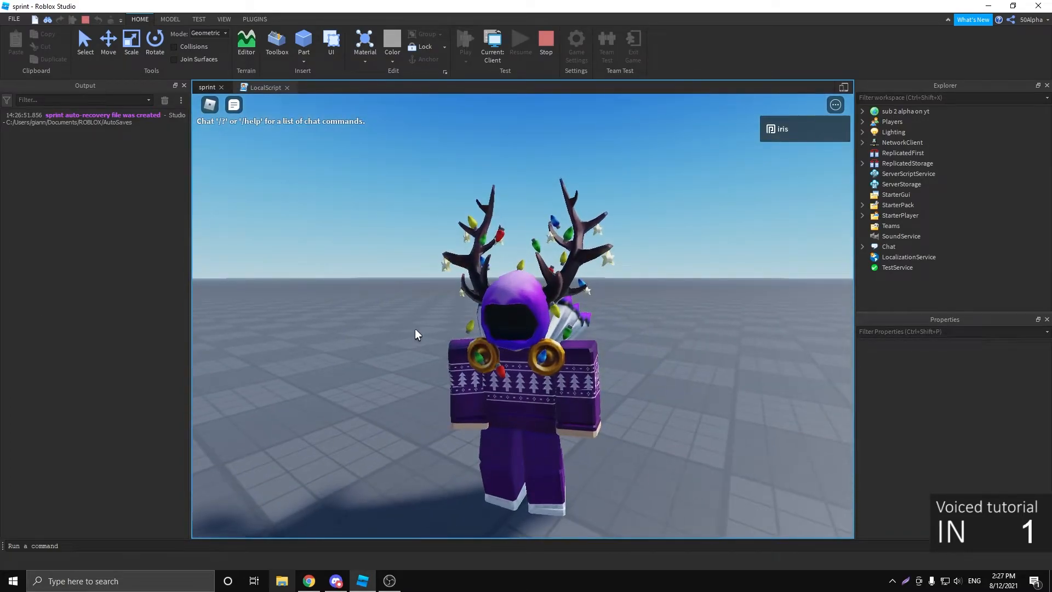
# Stop the running play test to return to editing the sprint place.
pyautogui.click(545, 43)
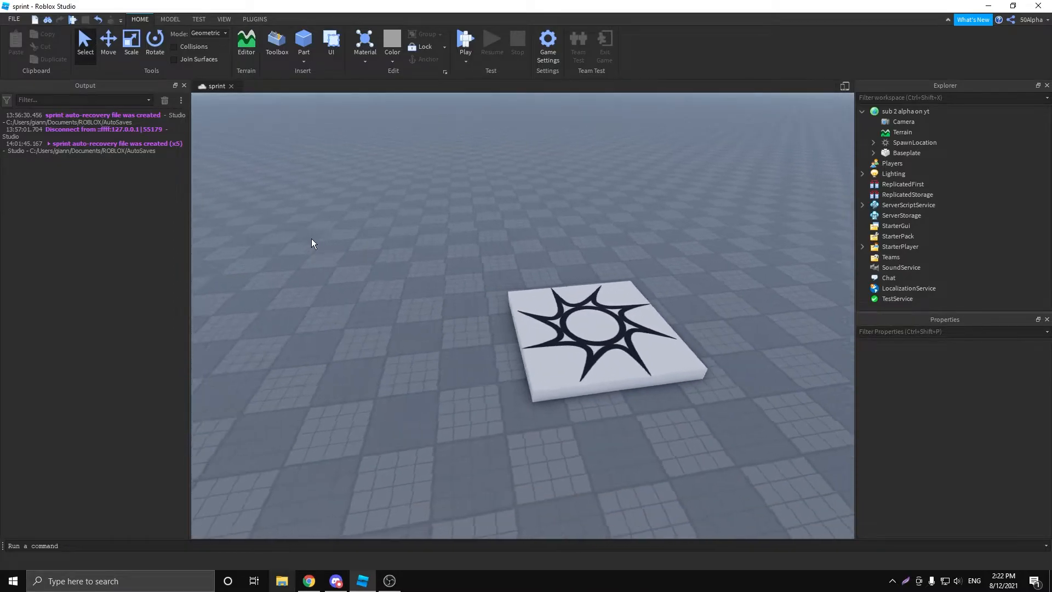
# Select StarterPack in the Explorer as the container for the new LocalScript.
pyautogui.click(898, 237)
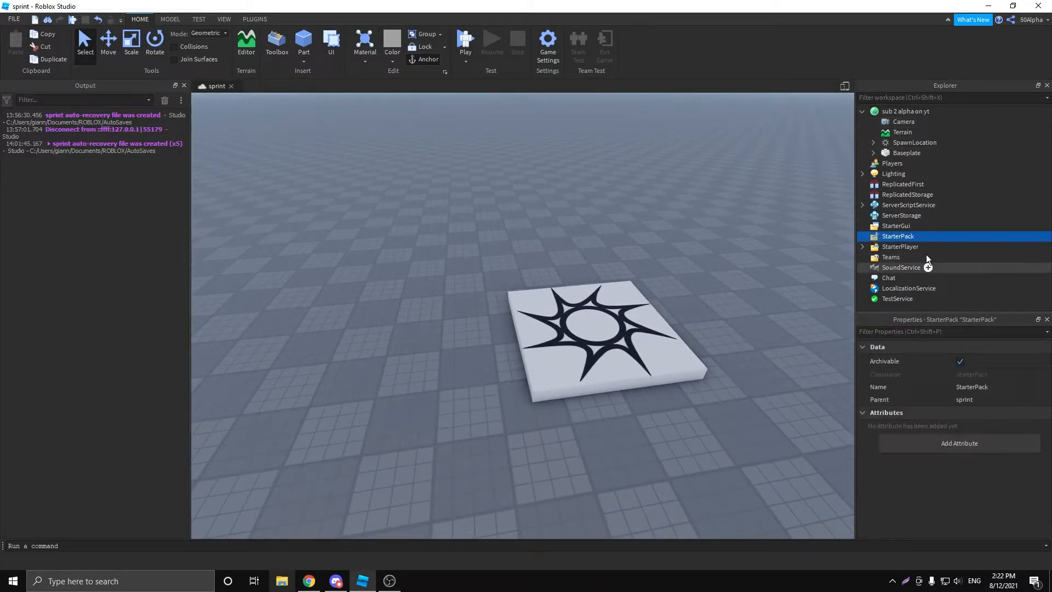
pyautogui.moveTo(889, 275)
pyautogui.write('l')
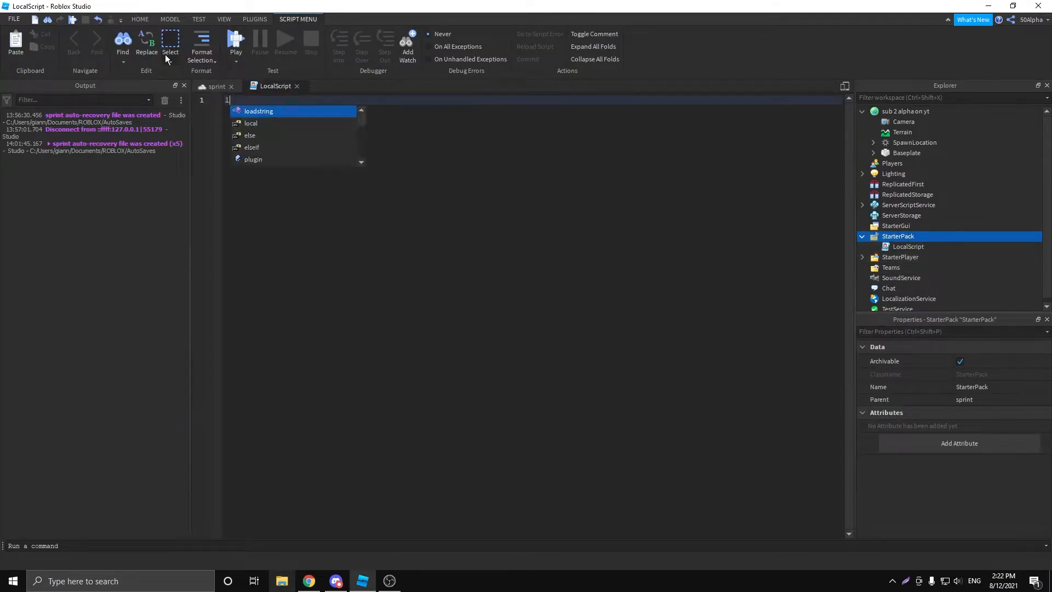
# Declare local ContextActionService and TweenService variables via game:GetService.
pyautogui.write('ocal')
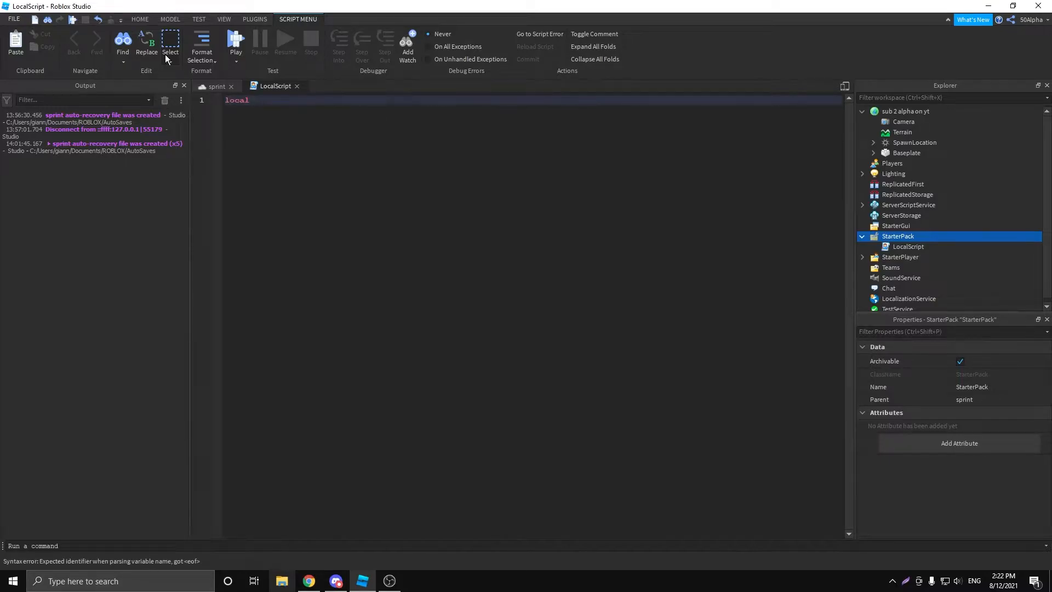
pyautogui.write('Context')
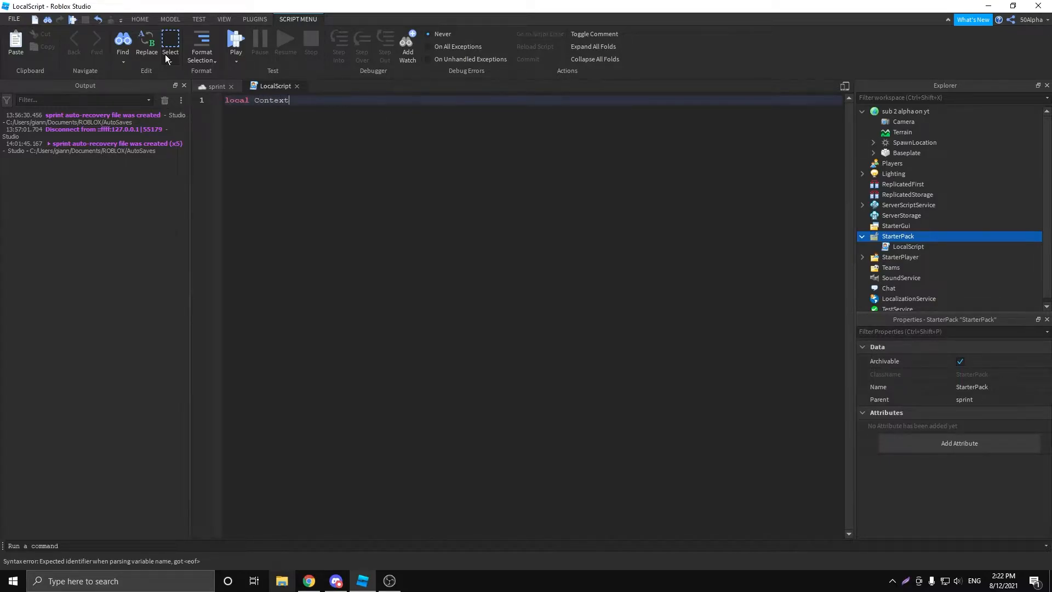
pyautogui.write('ActionService = game:')
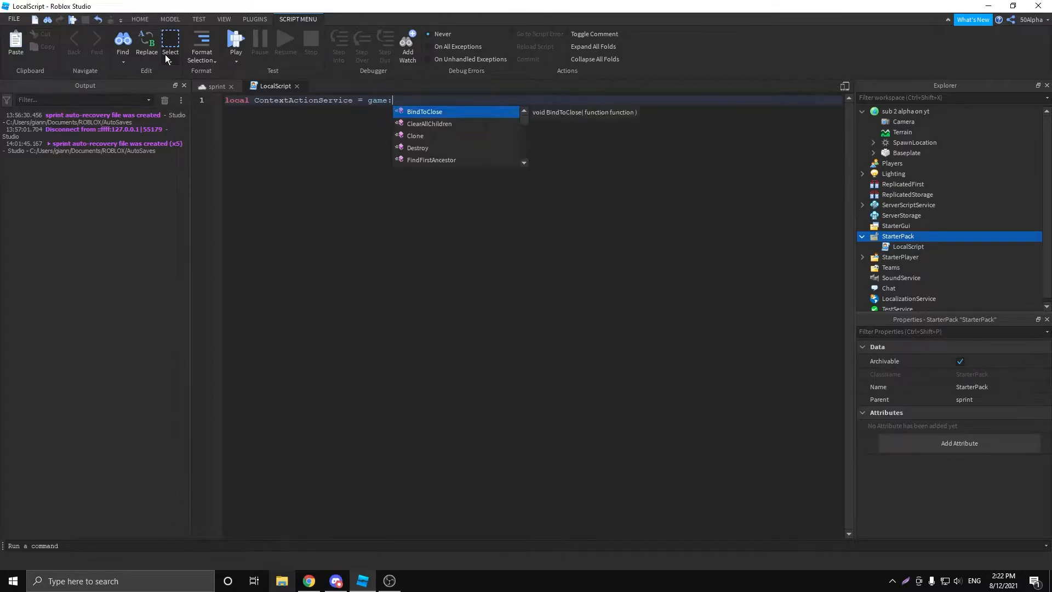
pyautogui.write('GetService(c')
pyautogui.write('local')
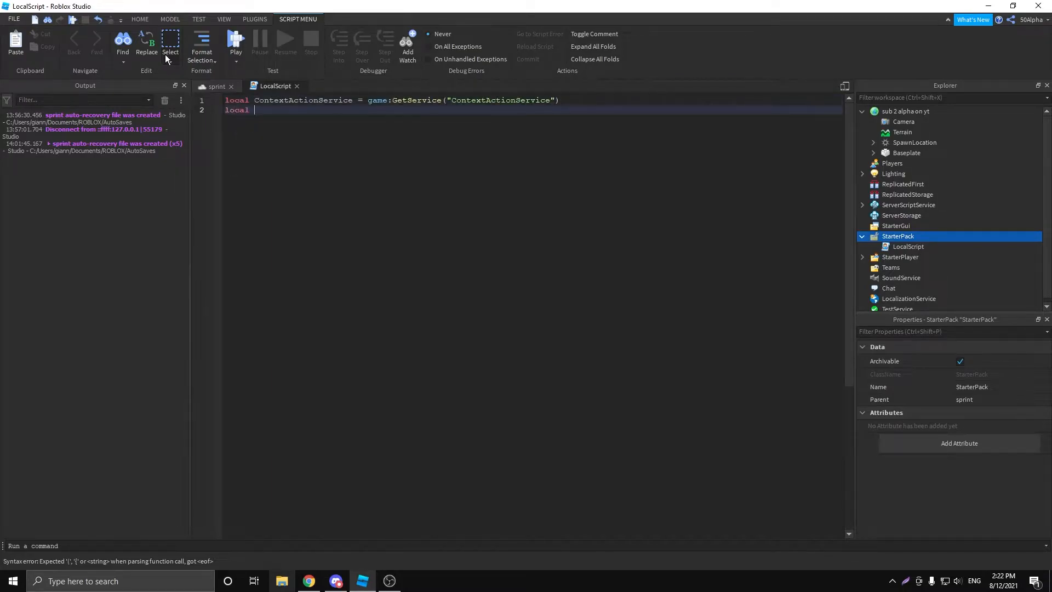
pyautogui.write('Tw')
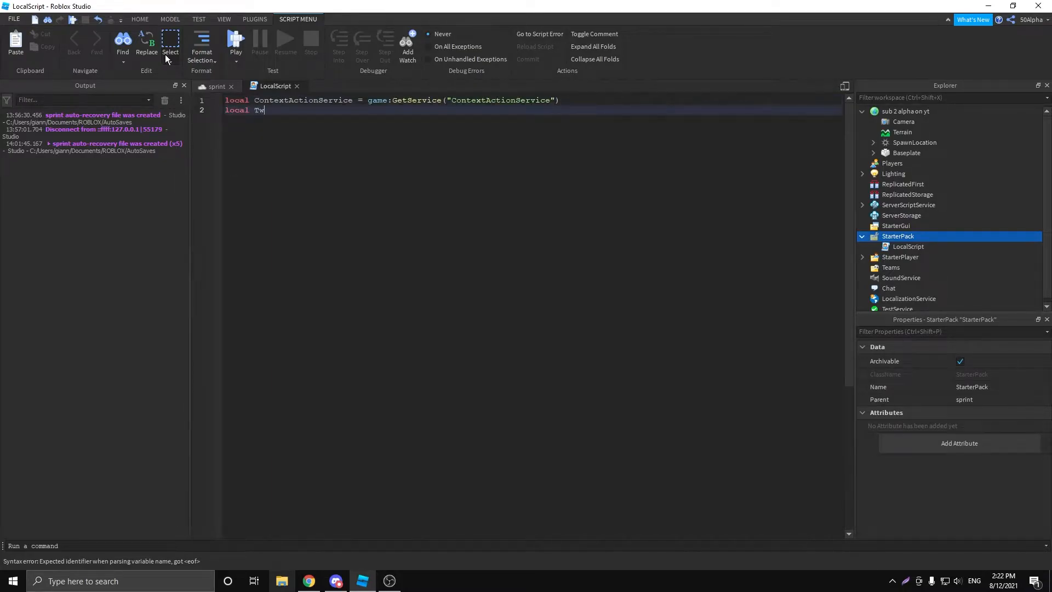
pyautogui.write('eenService')
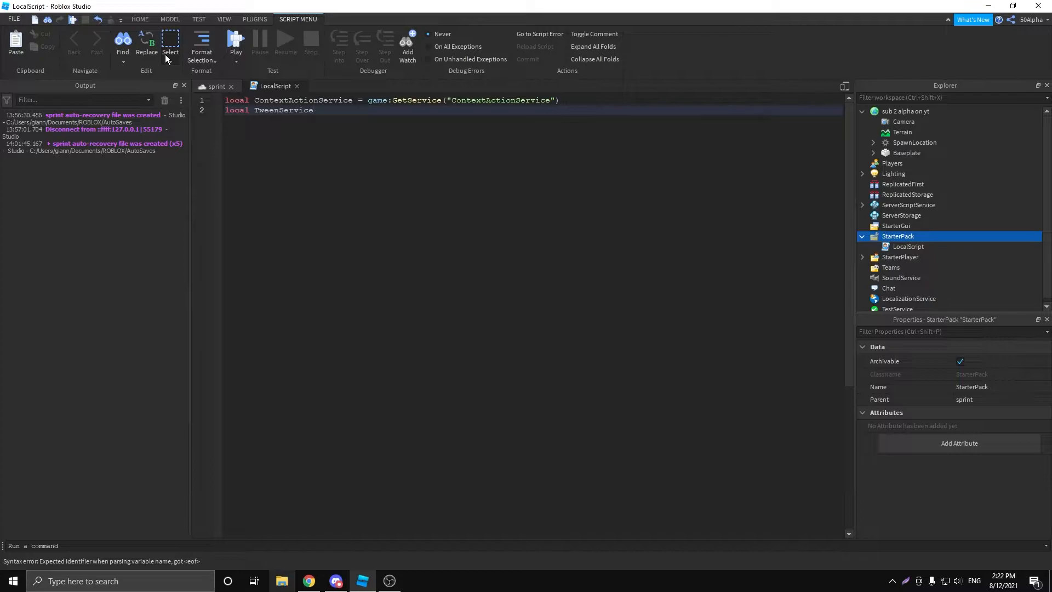
pyautogui.write('= game')
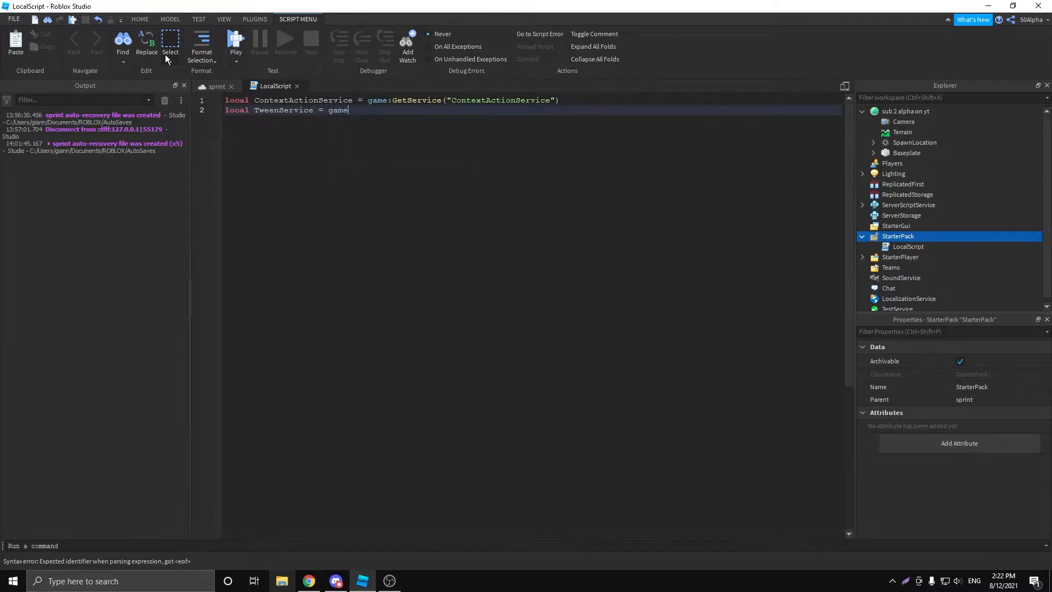
pyautogui.write(':GetService(tweenService"')
pyautogui.write('local')
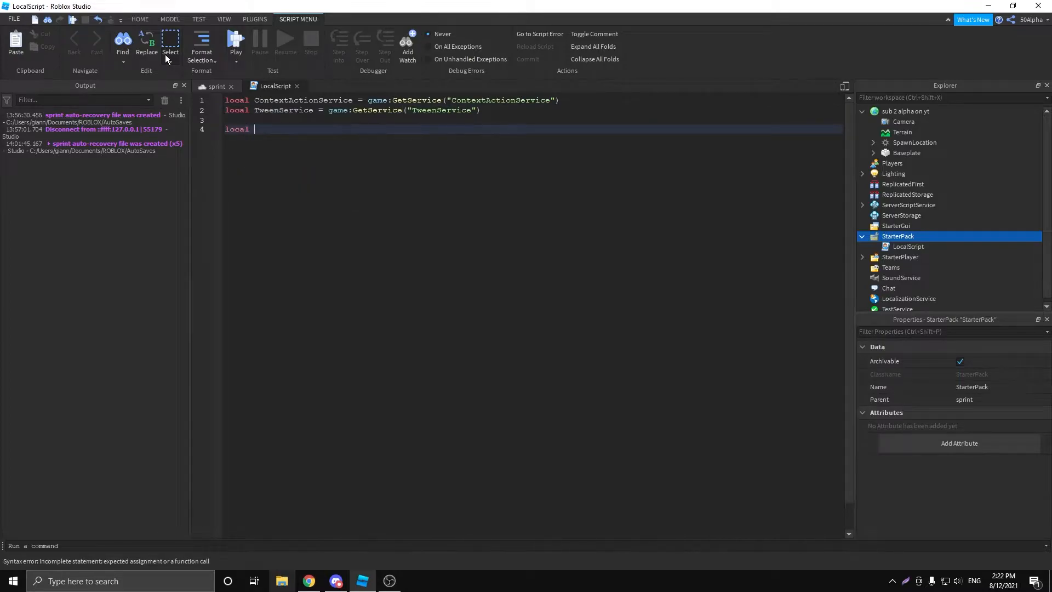
# Declare Player as game.Players.LocalPlayer and Character via CharacterAdded:Wait().
pyautogui.write('Player = game.Players')
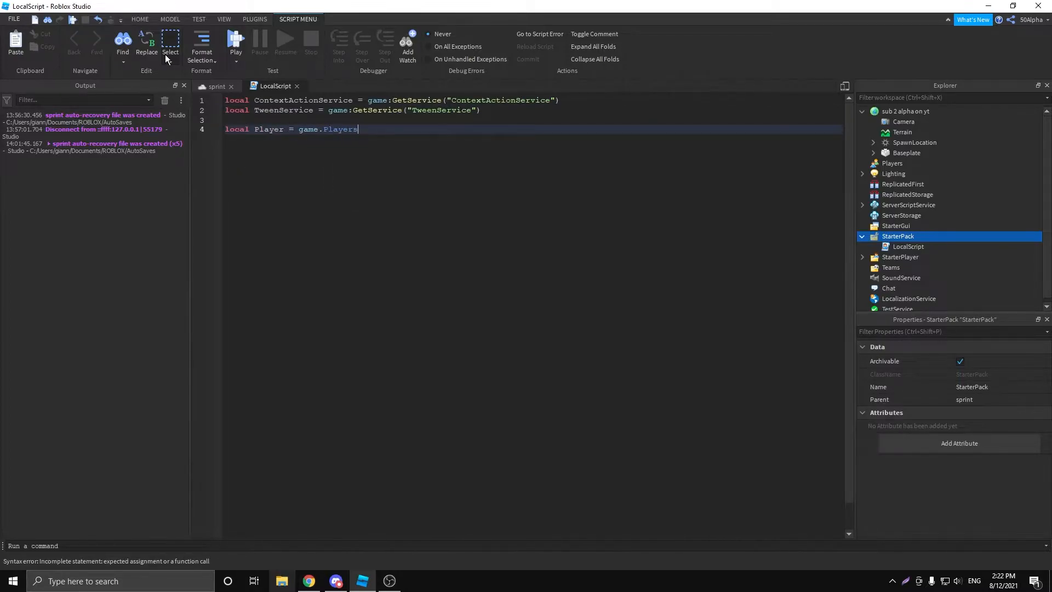
pyautogui.write('LocalPlayer')
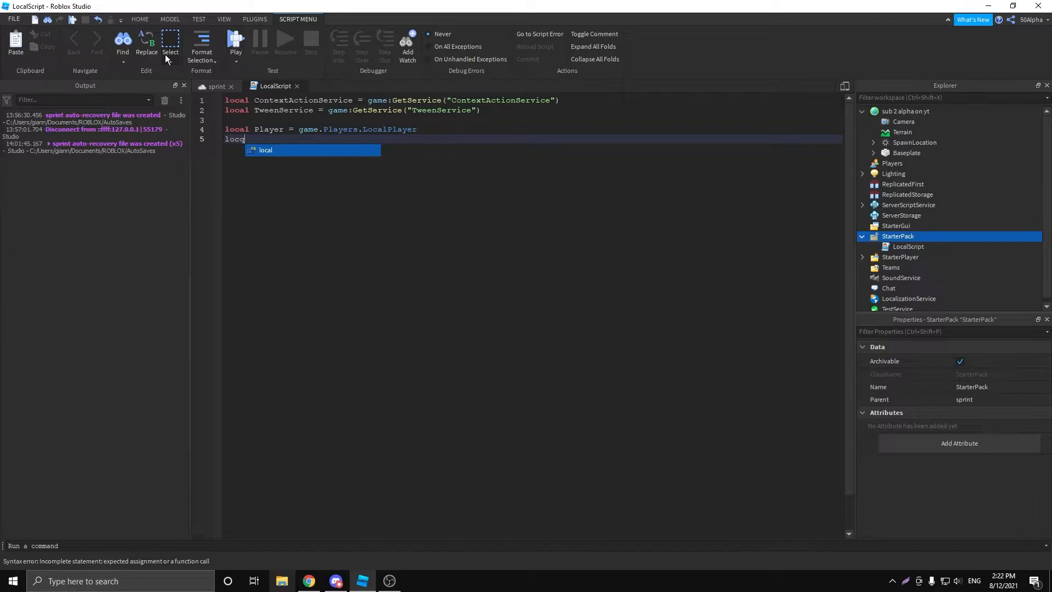
pyautogui.write('Char')
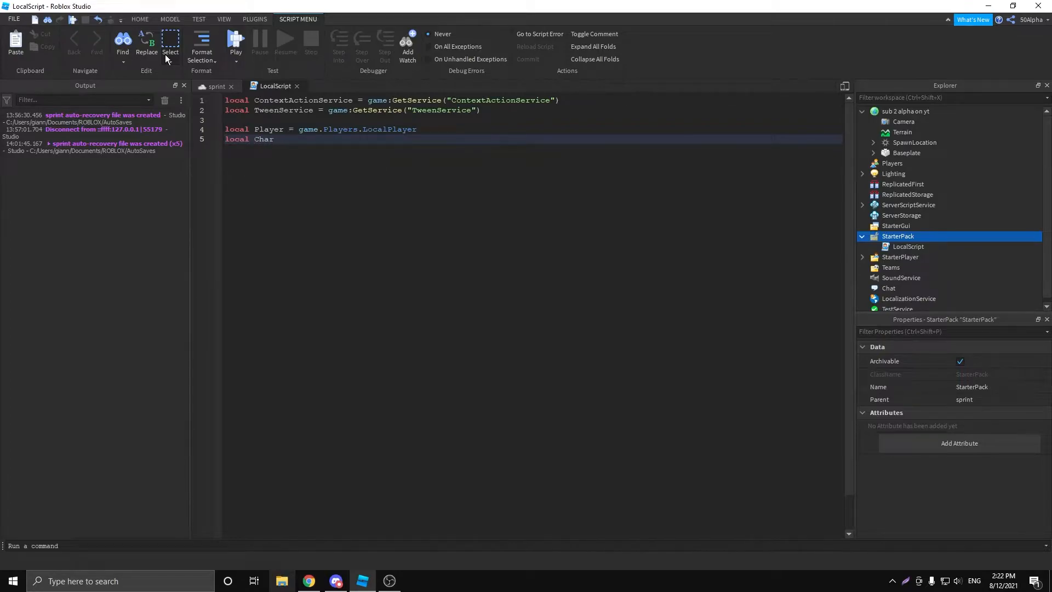
pyautogui.write('acter = Player.Character or Player.CharacterA')
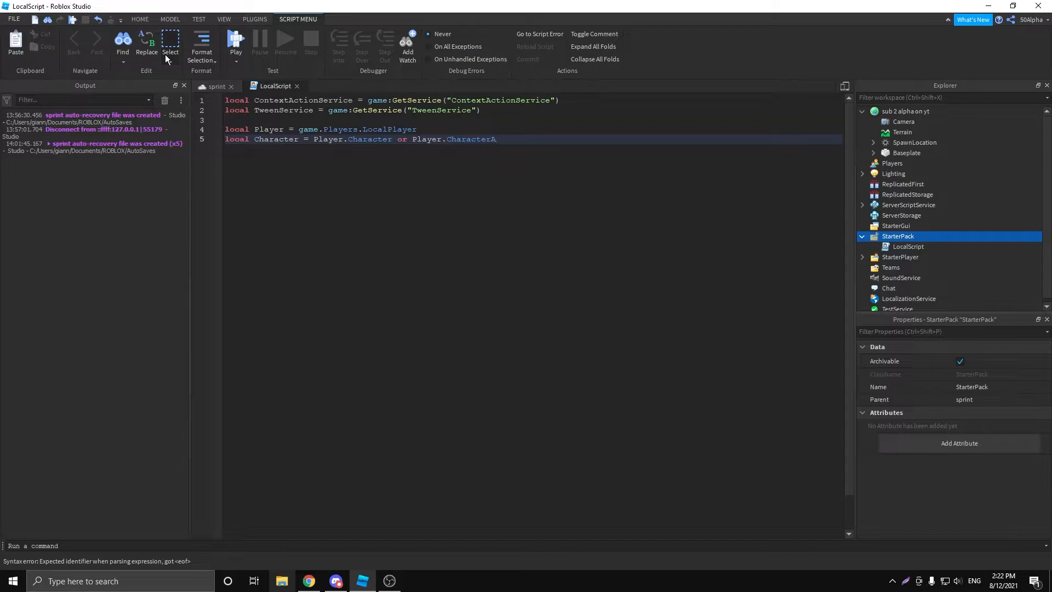
pyautogui.write('dded:Wait()')
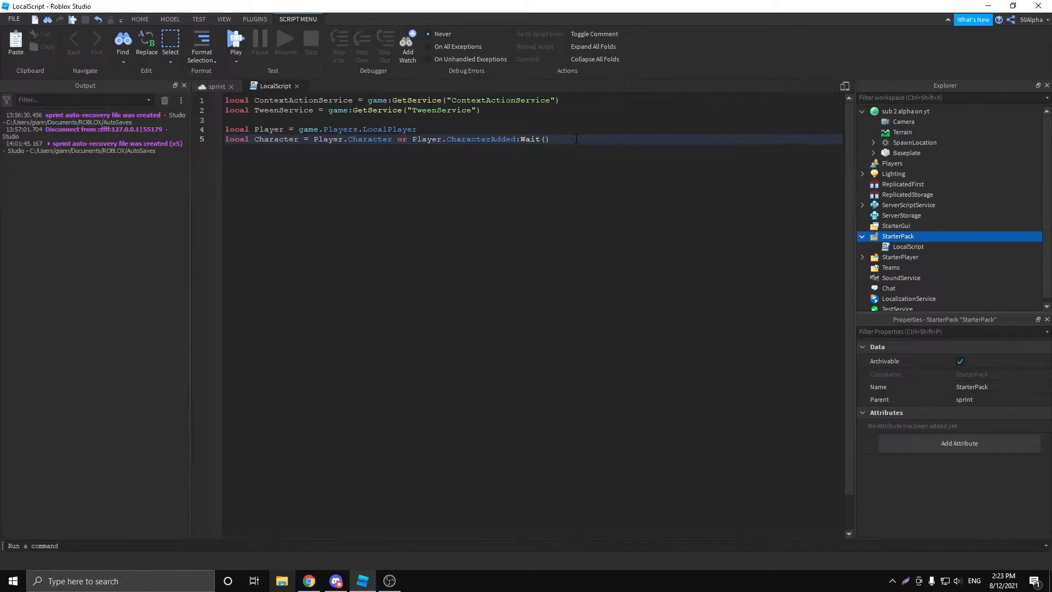
# Declare Humanoid via Character:WaitForChild("Humanoid") and Camera as game.Workspace.CurrentCamera.
pyautogui.write('local')
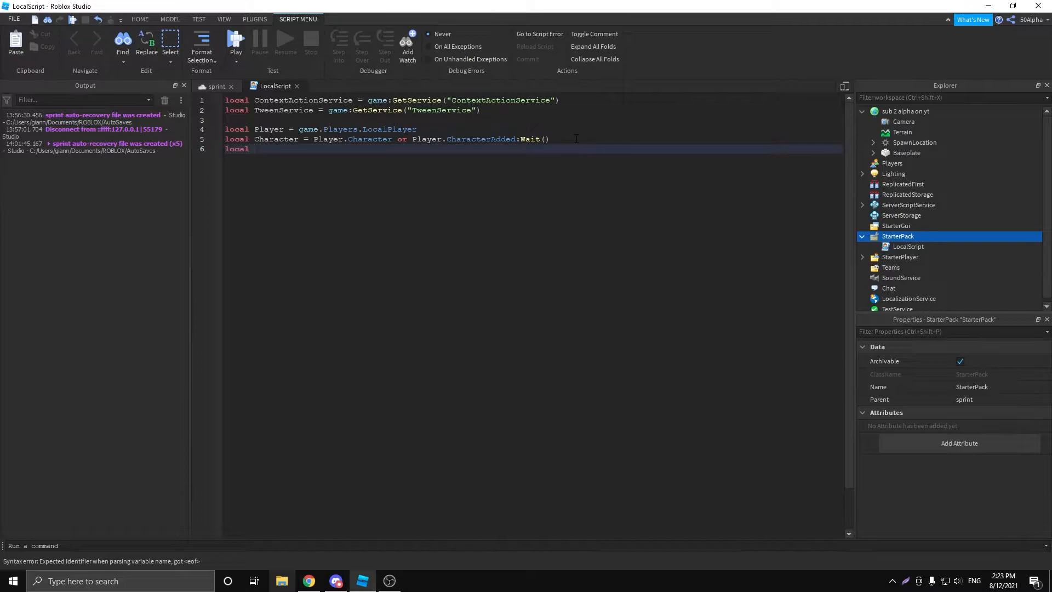
pyautogui.write('Humanoid =')
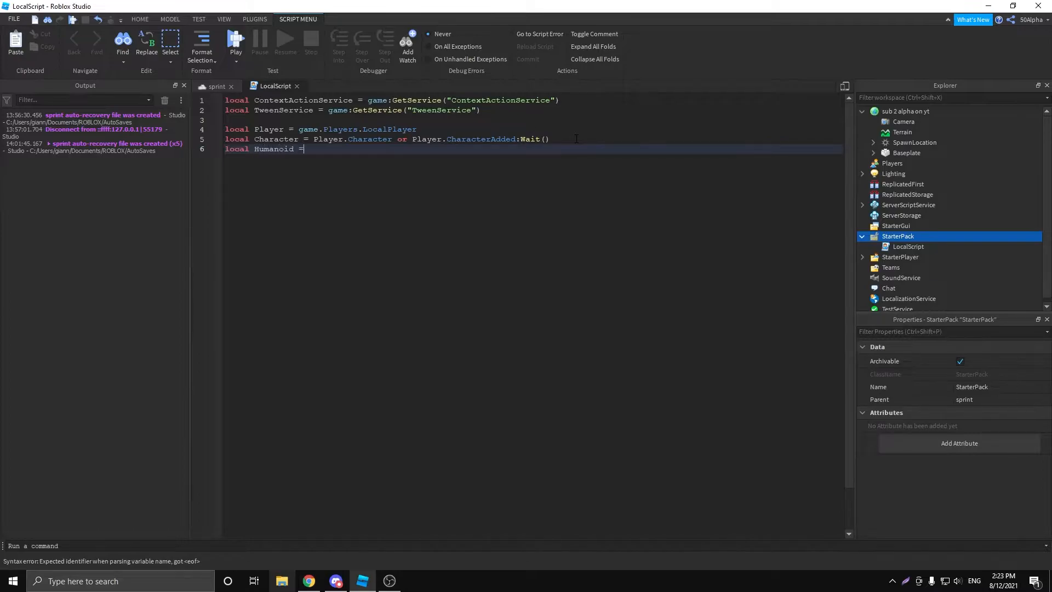
pyautogui.write('Character:Wait')
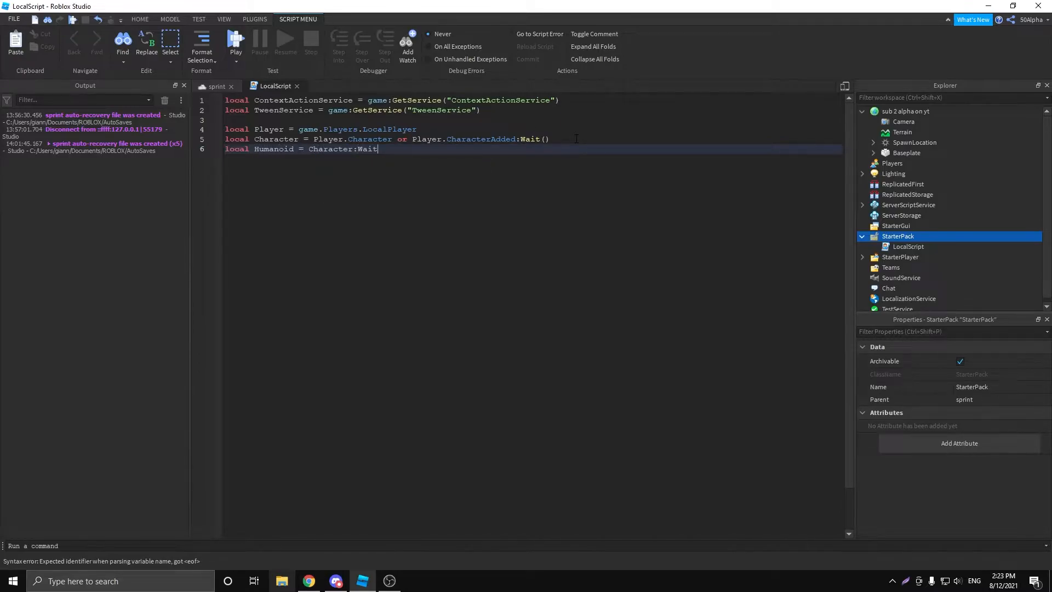
pyautogui.write('ForChild("")')
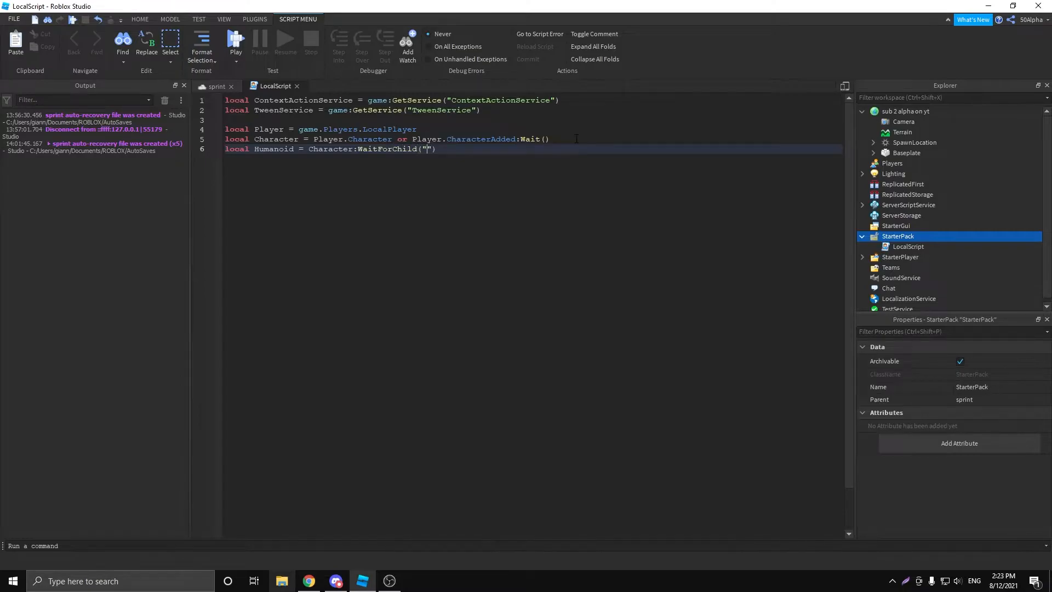
pyautogui.write('Humanoid')
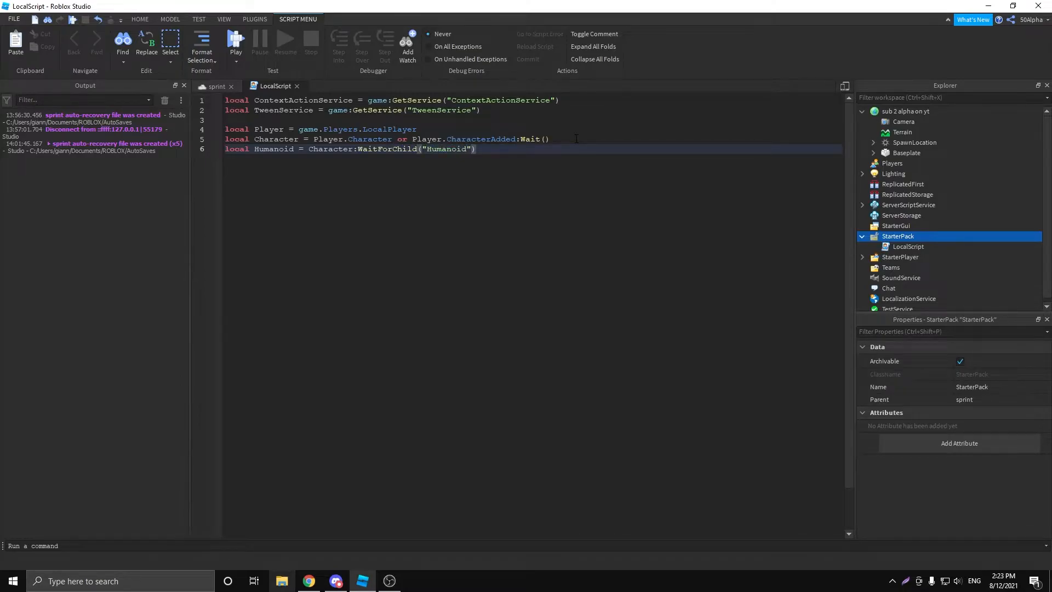
pyautogui.write('local')
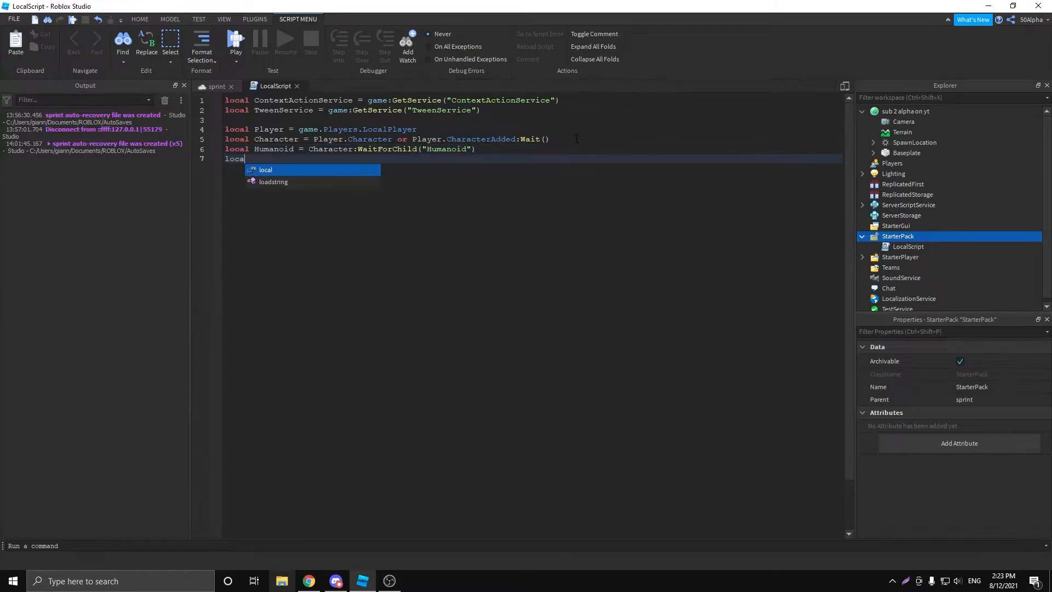
pyautogui.write('Camera =')
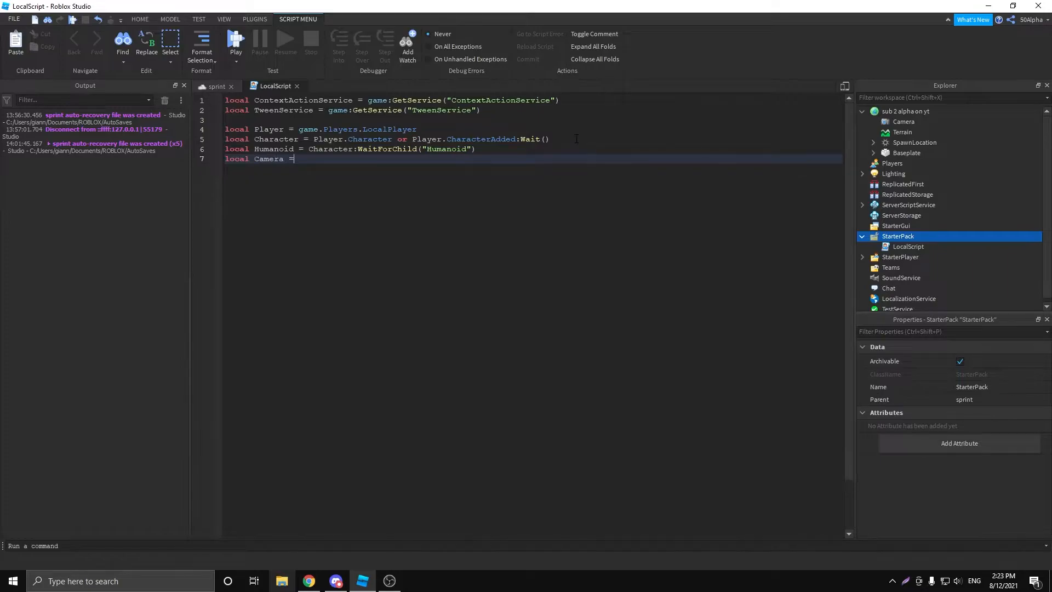
pyautogui.write('game.Workspace.c')
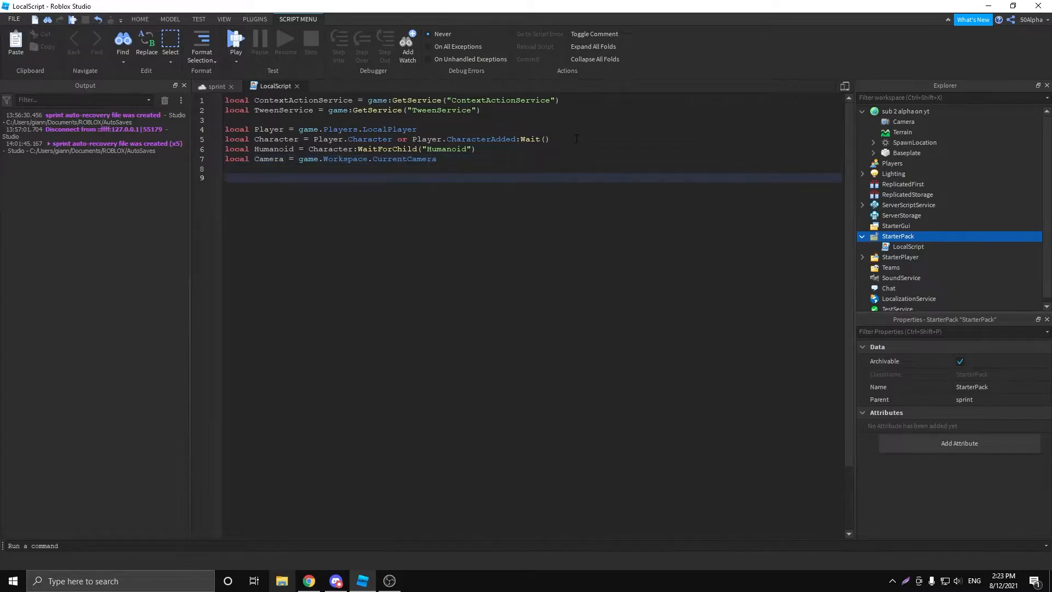
# Add 'local Sprinting = false' and an empty 'local function Sprint(ActionName, InputState)'.
pyautogui.write('local Sprint')
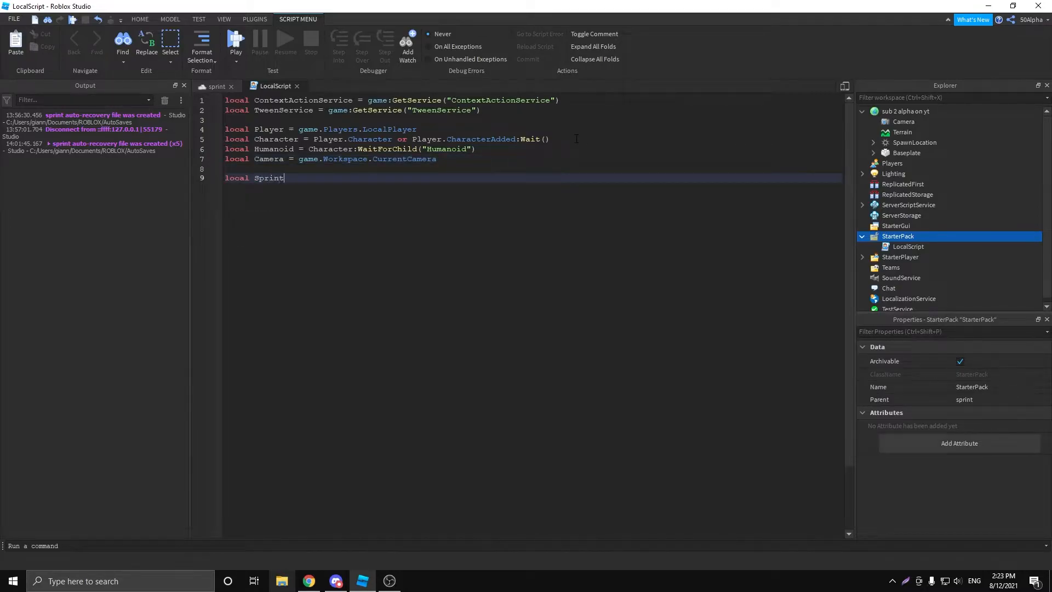
pyautogui.write('ing = false')
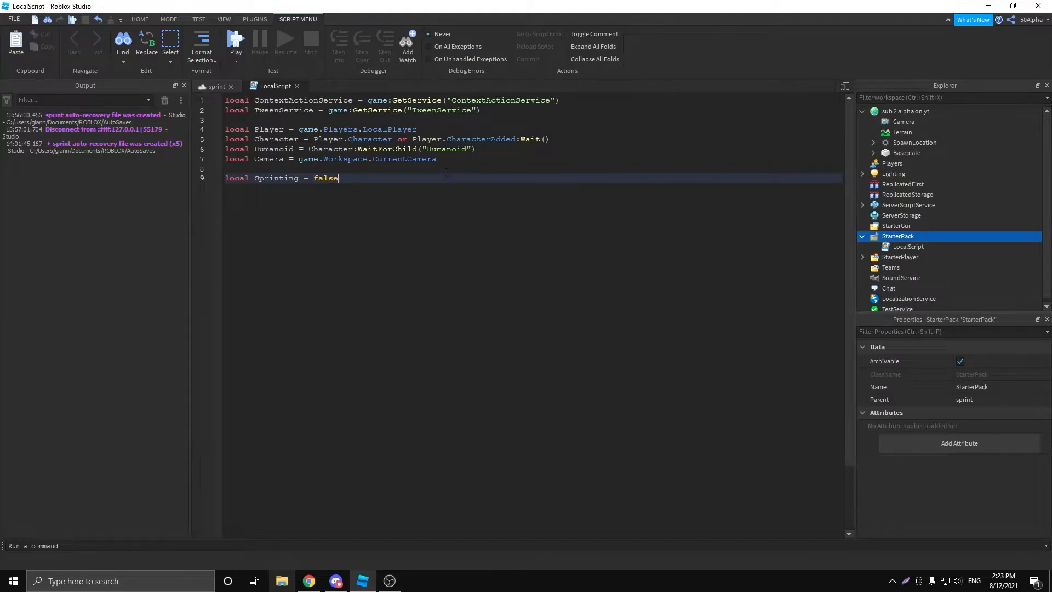
pyautogui.write('local')
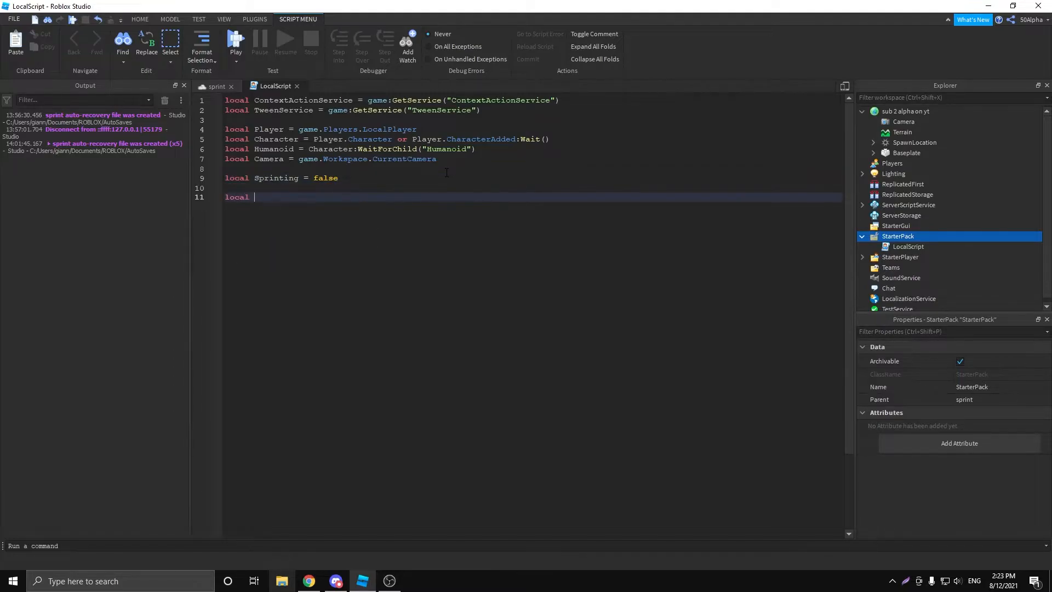
pyautogui.write('function Spre')
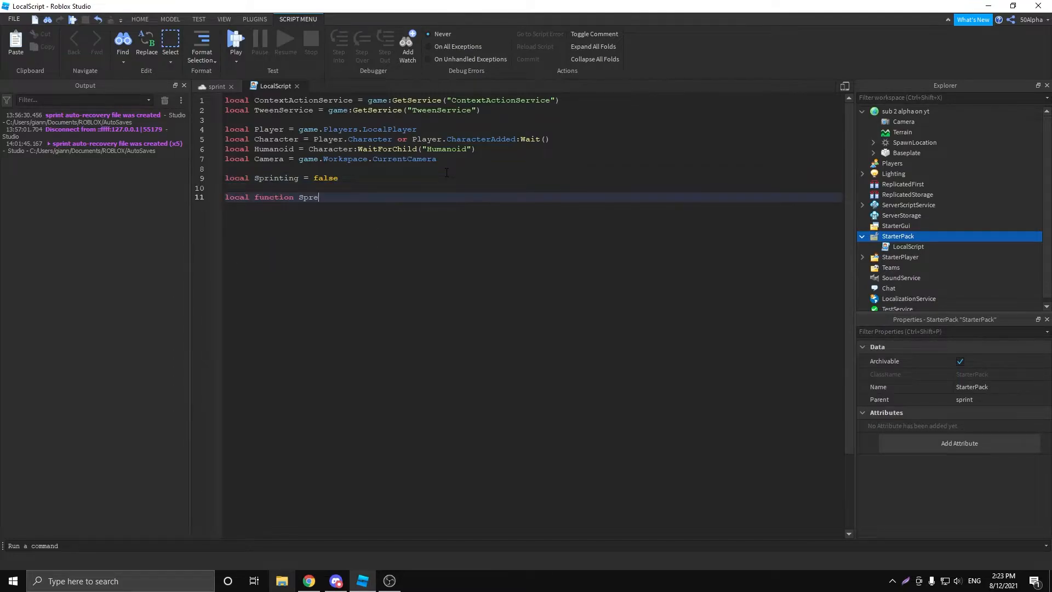
pyautogui.write('int')
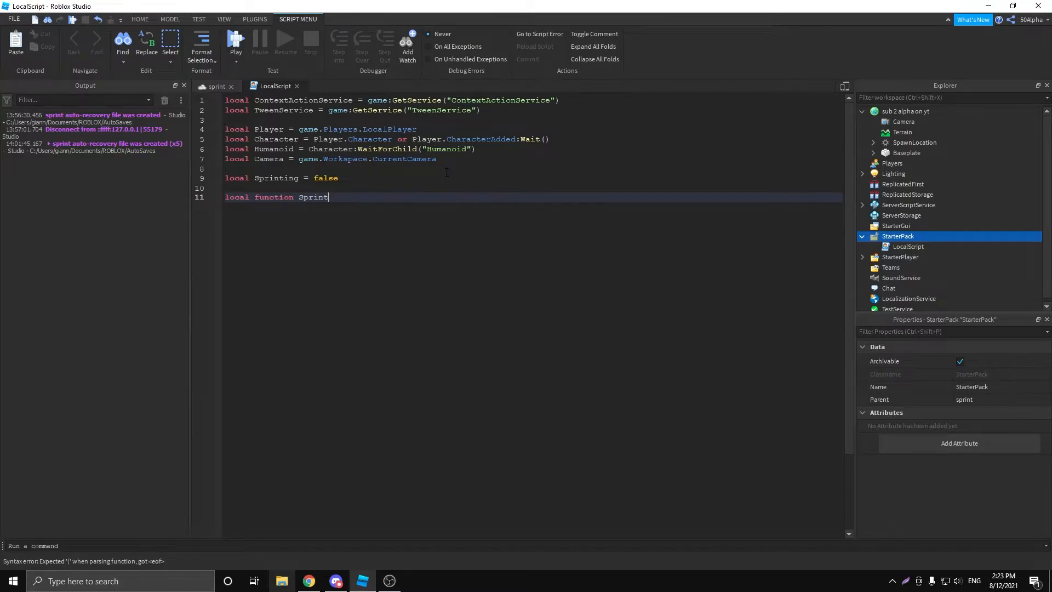
pyautogui.write('(ActionName)')
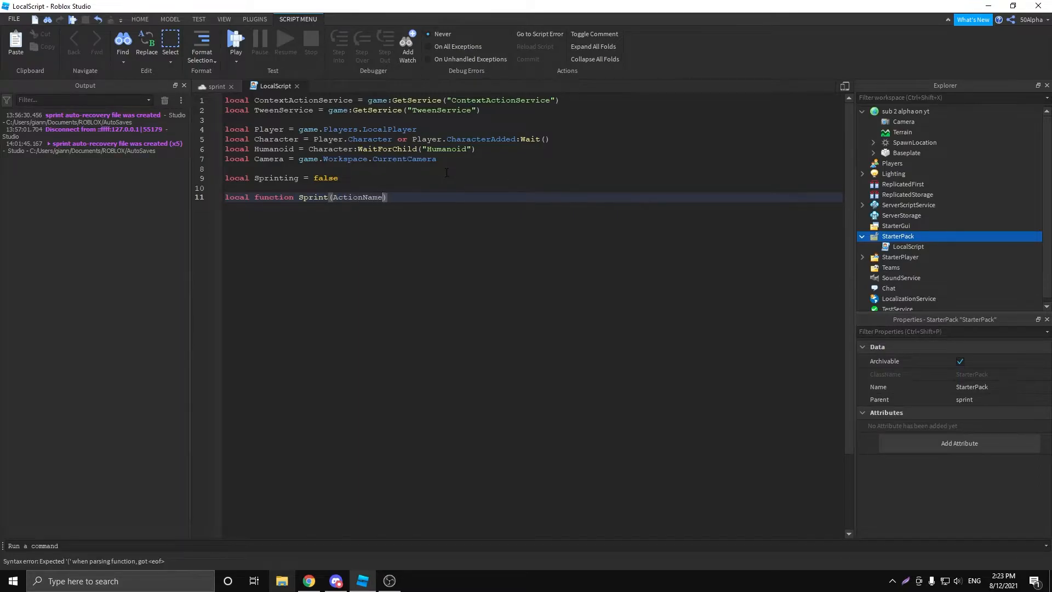
pyautogui.write(', InputState')
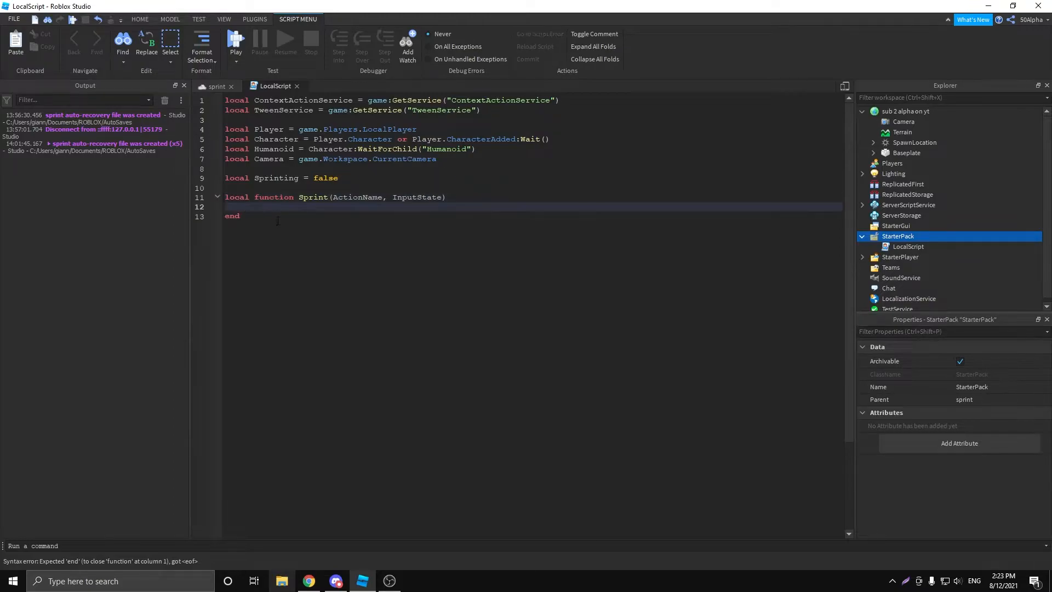
# Write ContextActionService:BindAction("Sprint", Sprint, true, Enum.KeyCode.LeftShift).
pyautogui.write('Con')
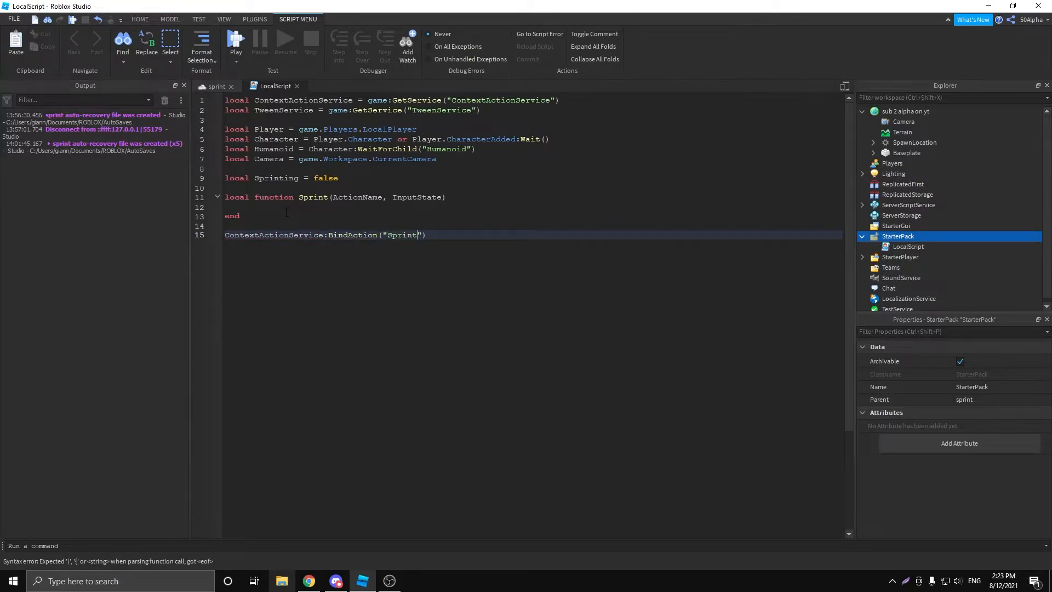
pyautogui.write(', Sprint()')
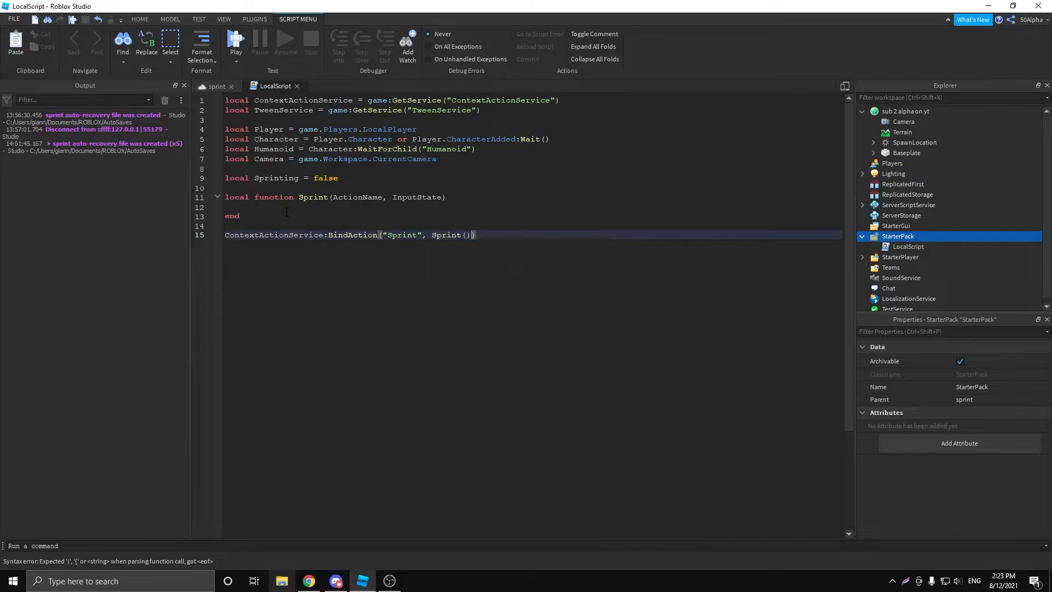
pyautogui.press('BackSpace')
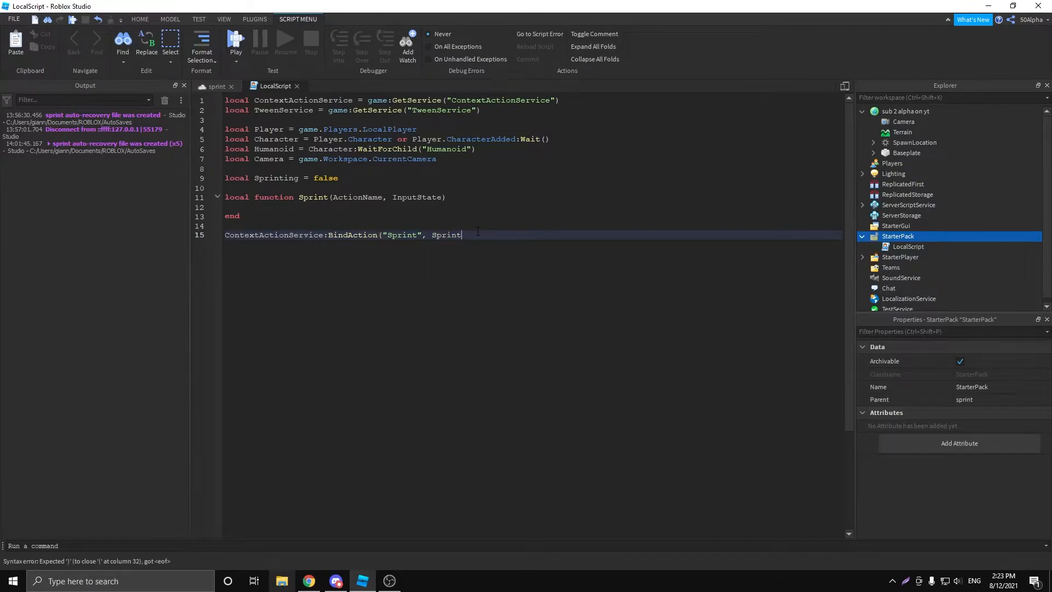
pyautogui.write(')')
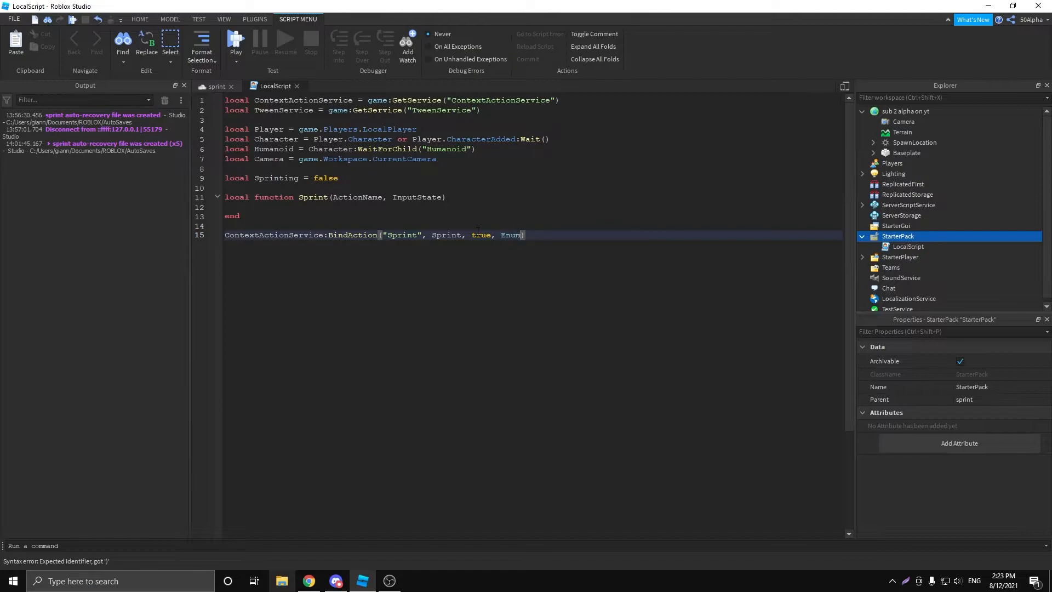
pyautogui.write('.KeyCode')
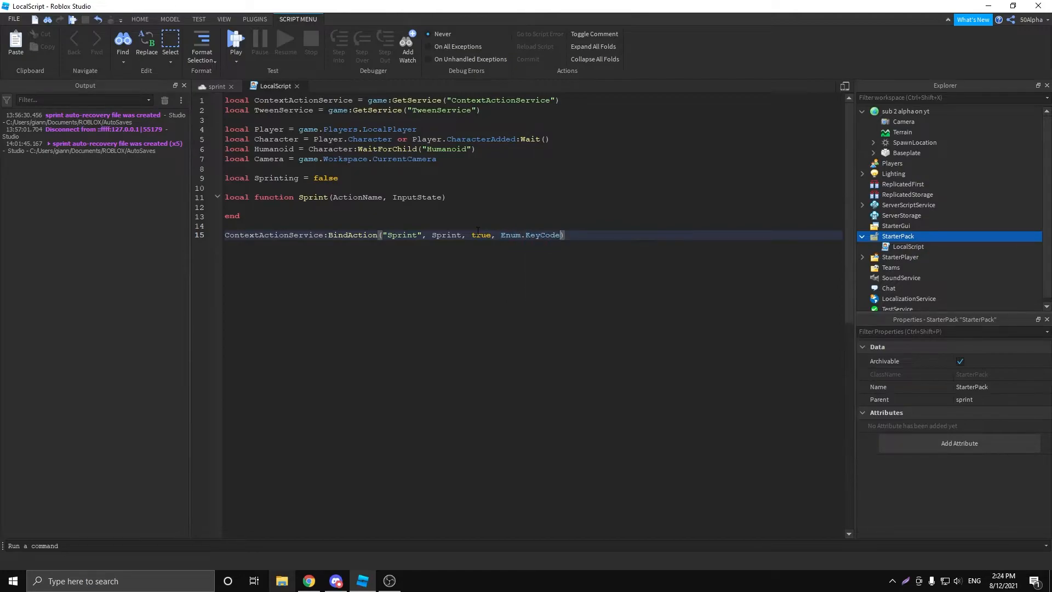
pyautogui.write('LeftShift')
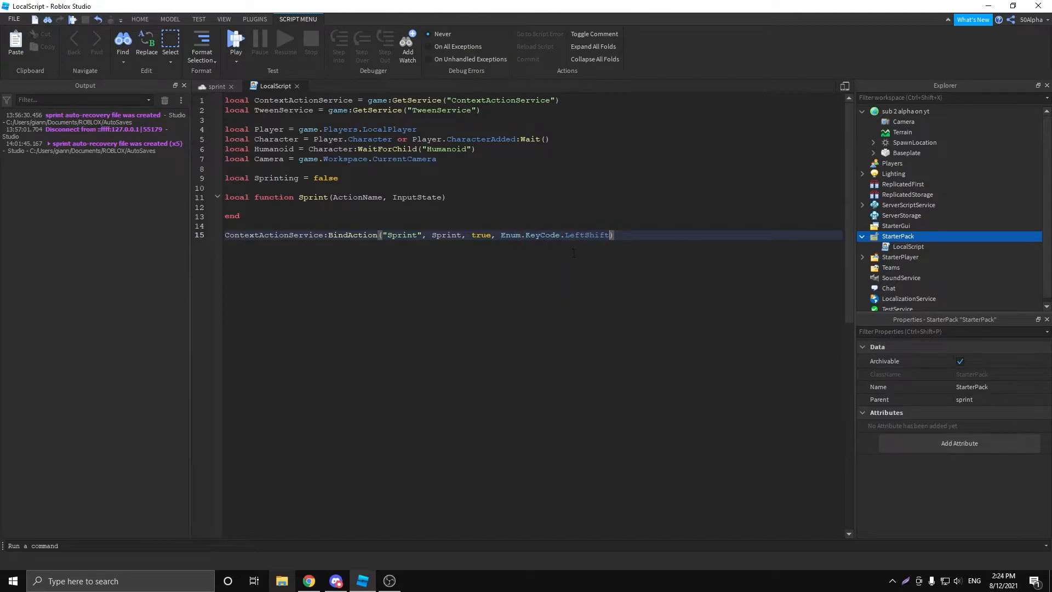
pyautogui.write('.')
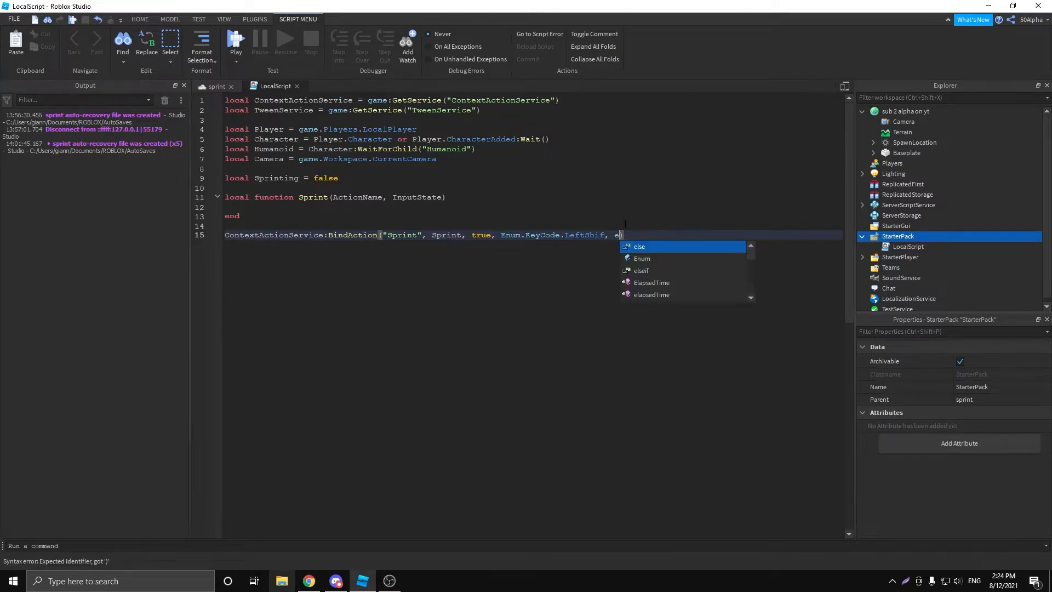
pyautogui.write('n')
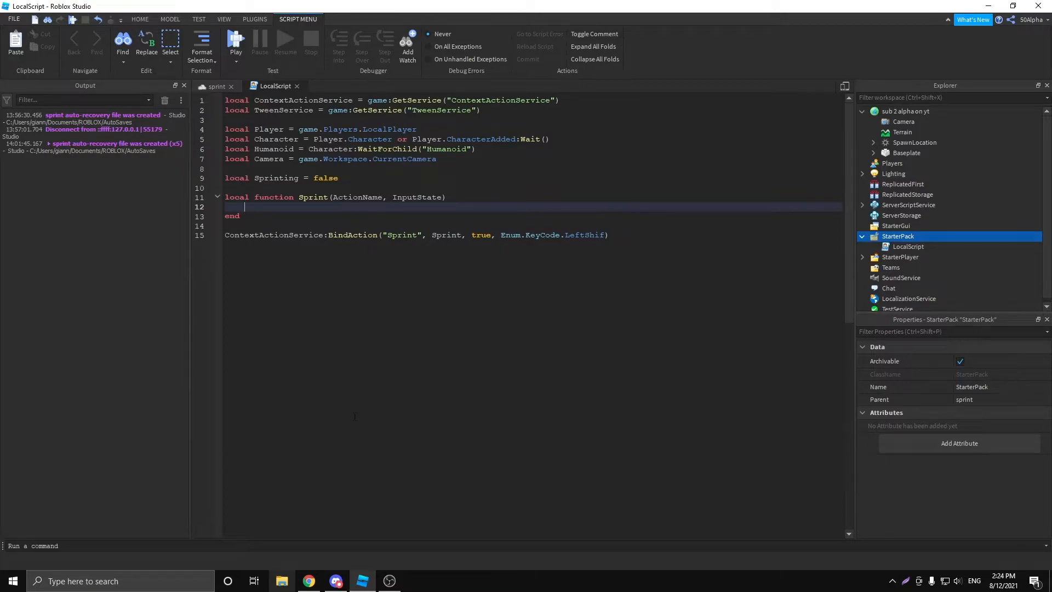
pyautogui.doubleClick(355, 197)
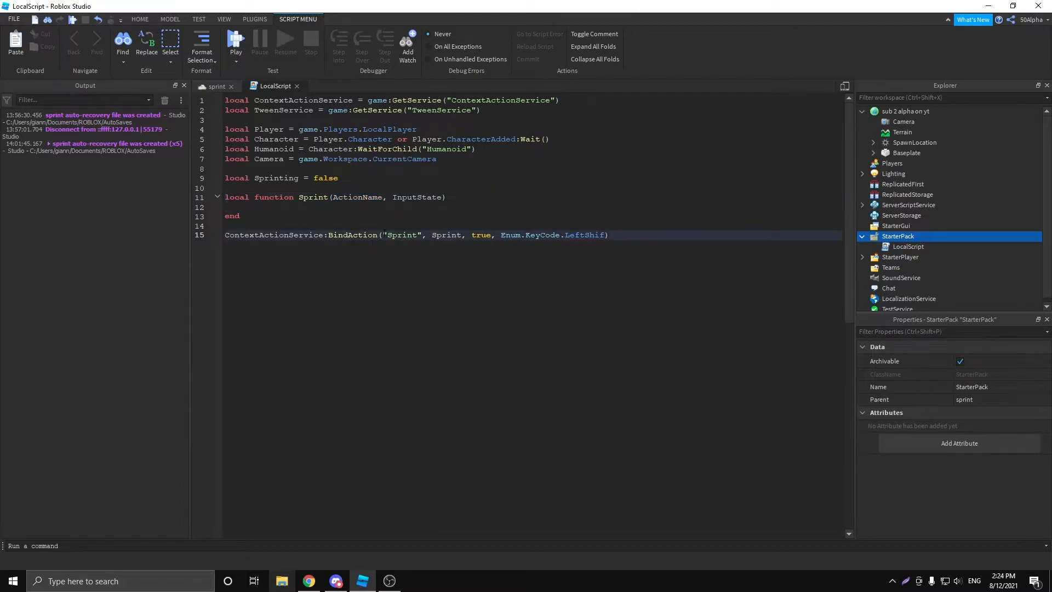
pyautogui.doubleClick(401, 234)
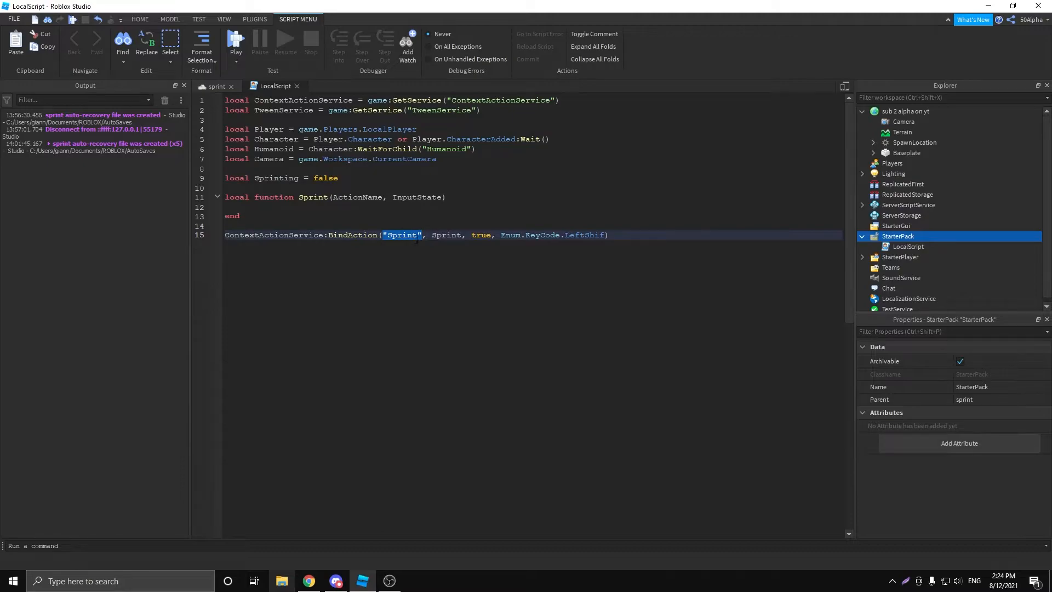
pyautogui.doubleClick(417, 197)
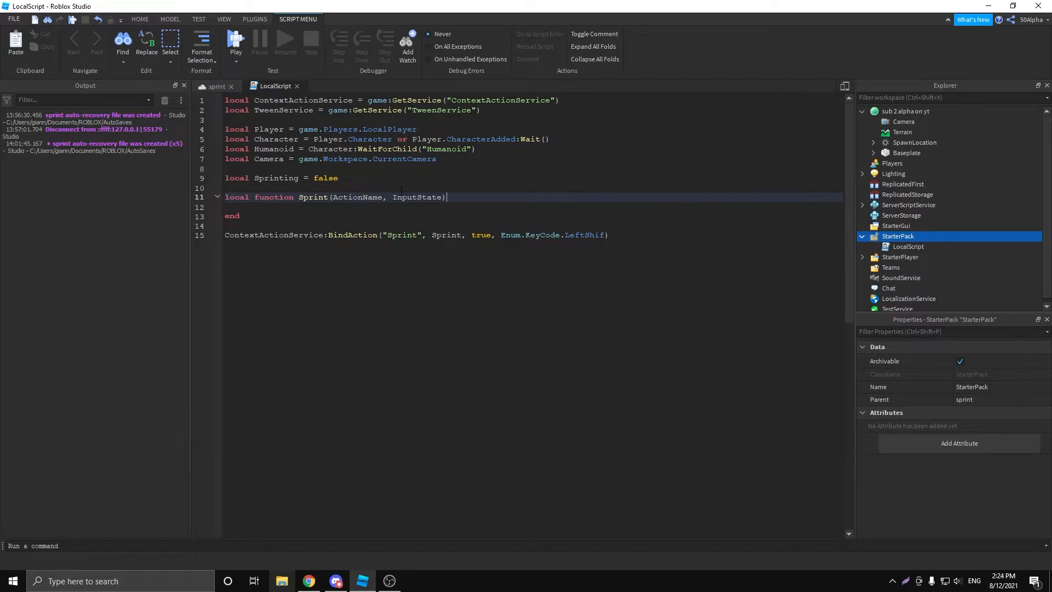
pyautogui.doubleClick(418, 196)
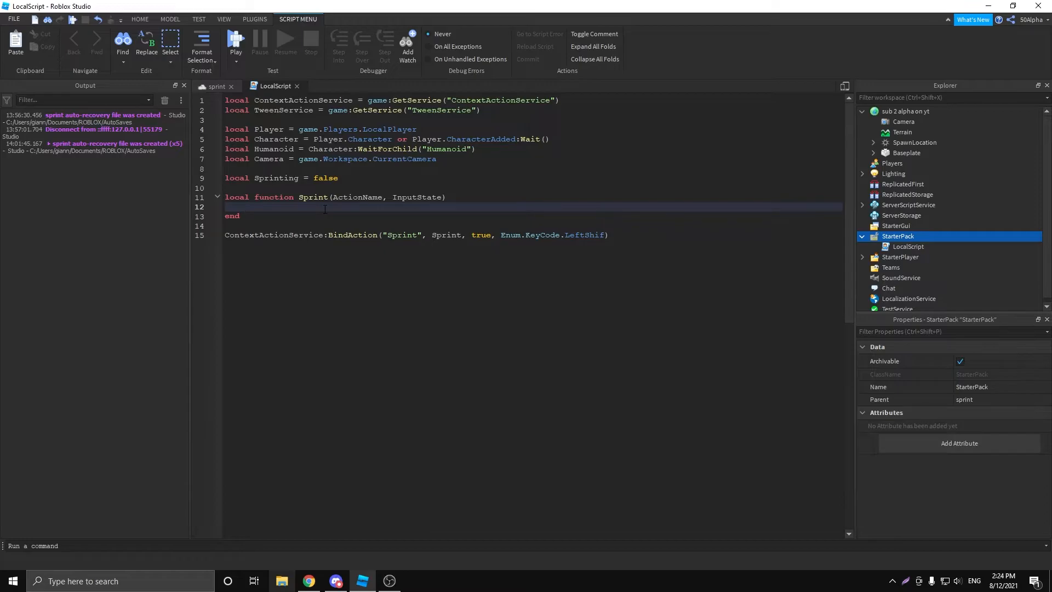
# Add an if InputState == Enum.UserInputState.Begin block setting Sprinting true and Humanoid.WalkSpeed = 32.
pyautogui.write('if')
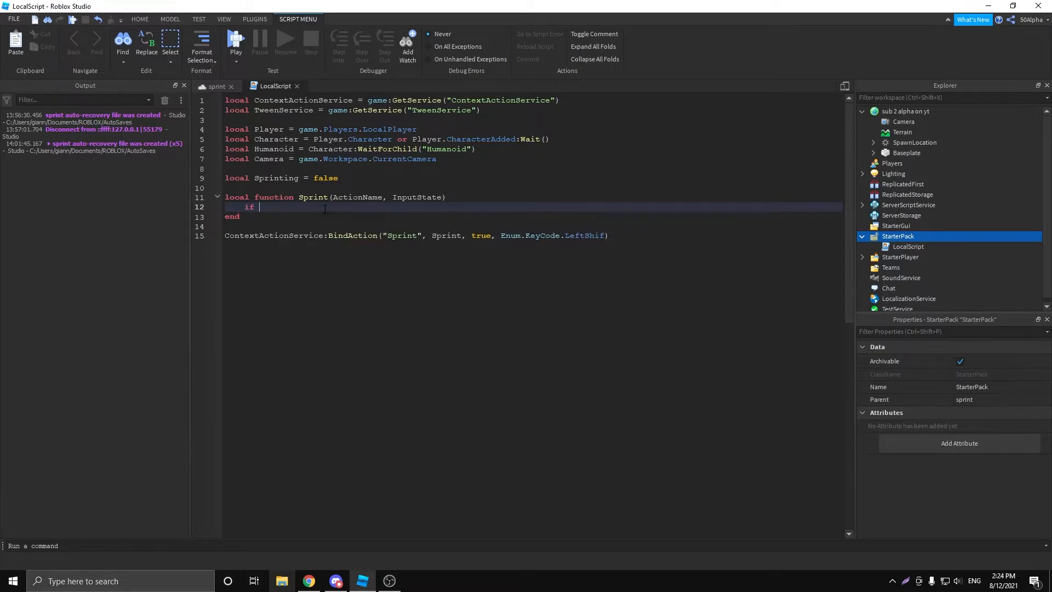
pyautogui.write('In')
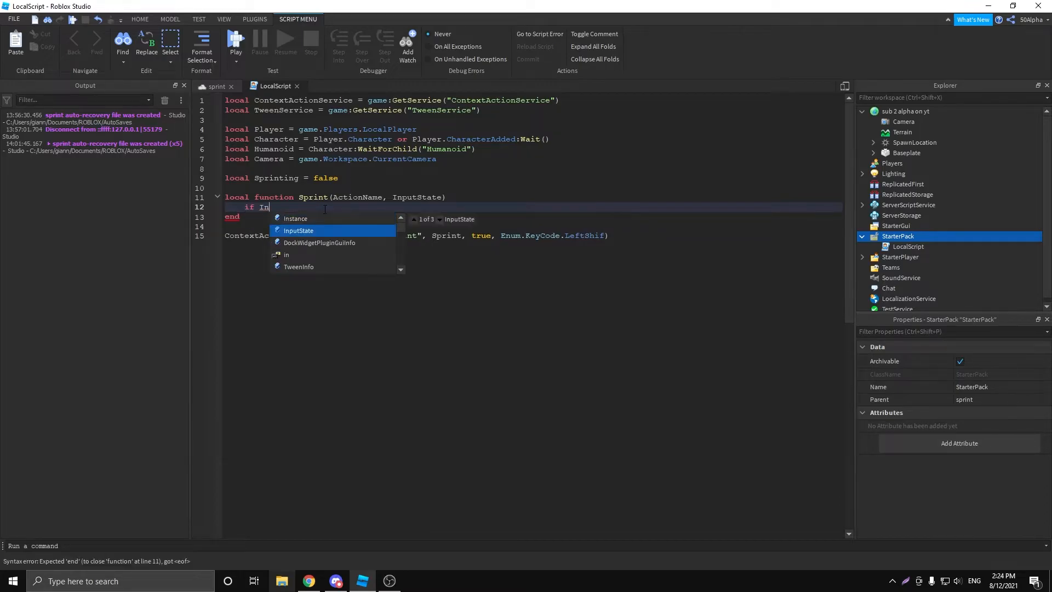
pyautogui.write('putState == Enum.k')
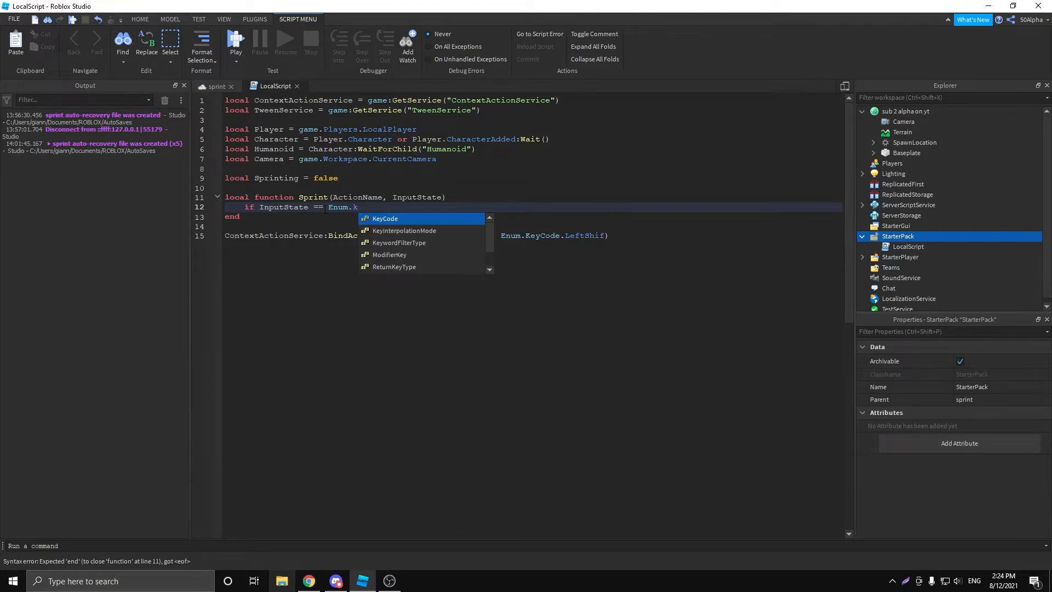
pyautogui.write('inp')
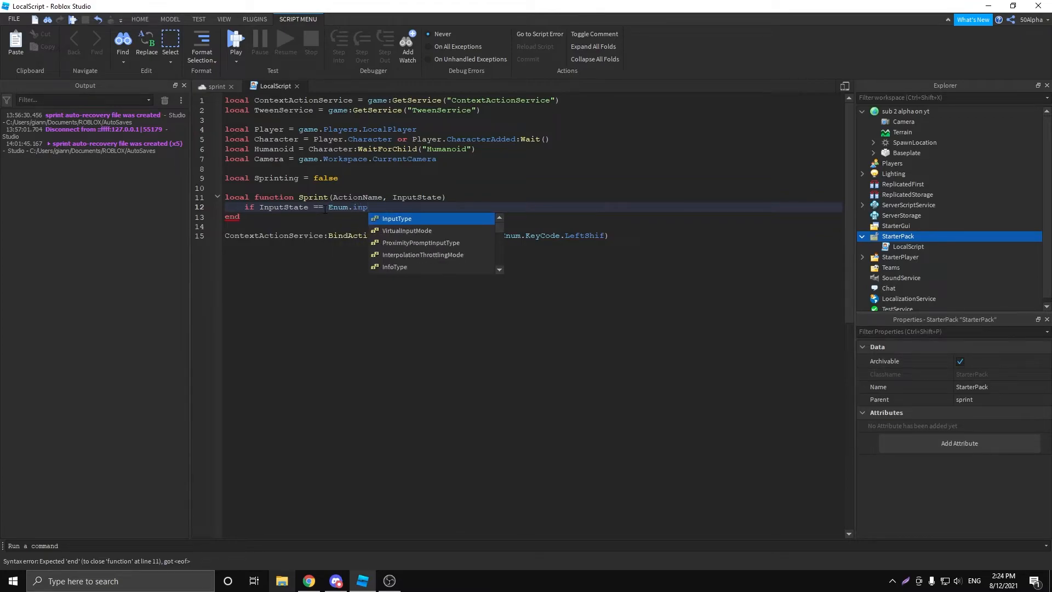
pyautogui.write('user')
pyautogui.write('Sprinting = true')
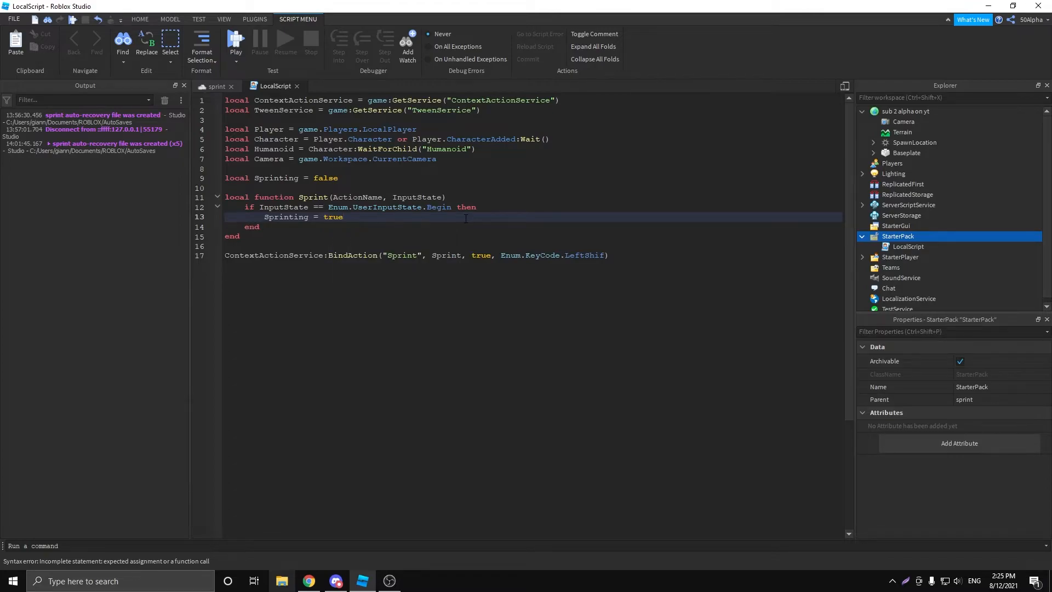
pyautogui.write('Humanoid.')
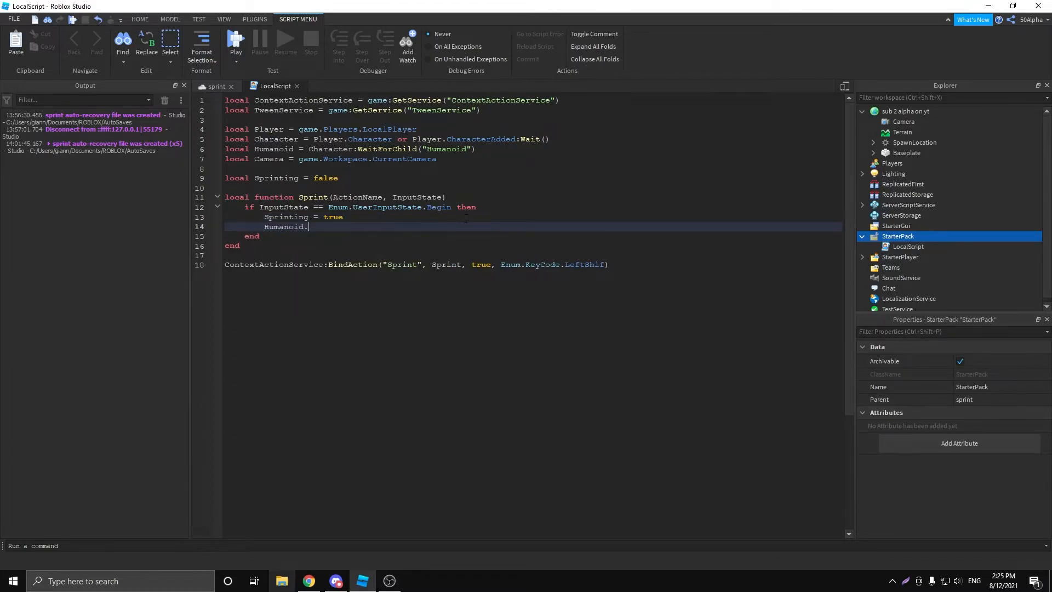
pyautogui.write('WalkSpeed =')
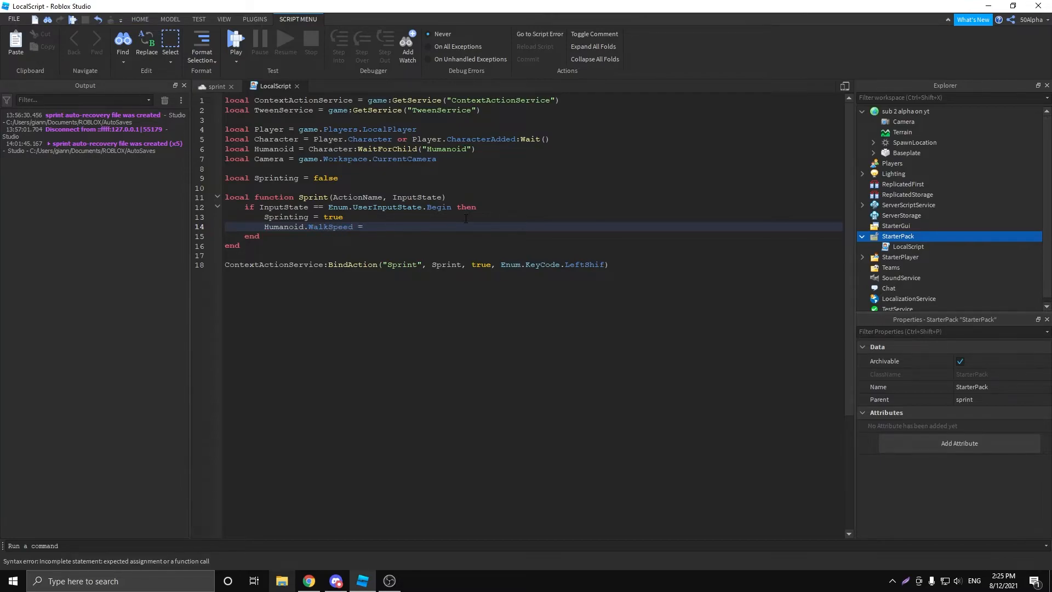
pyautogui.write('32')
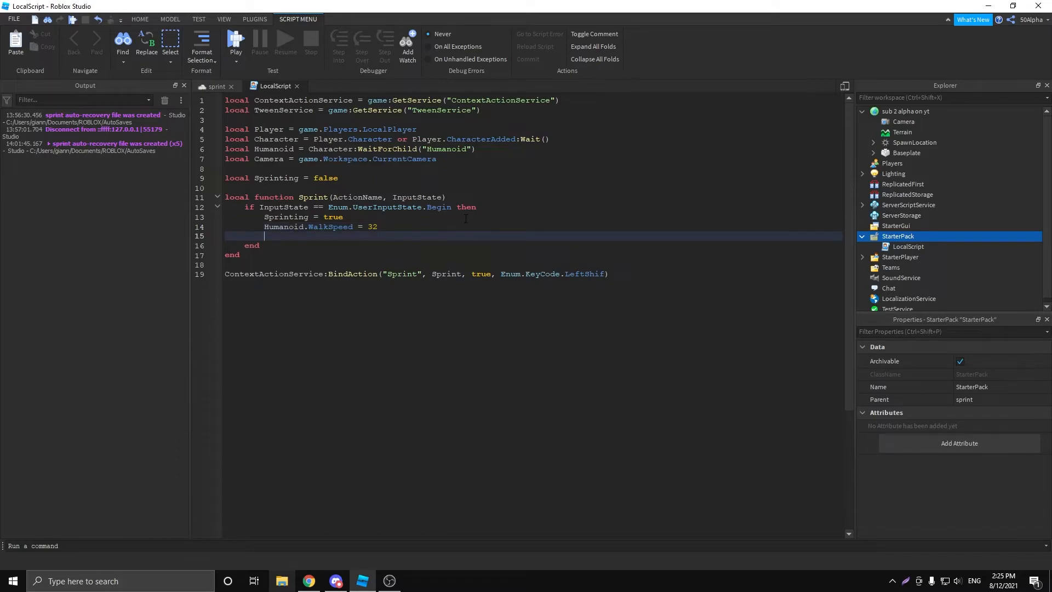
# Play a TweenService tween on Camera to FieldOfView 80 over 0.1 s, then start the else line.
pyautogui.write('TweenService:C')
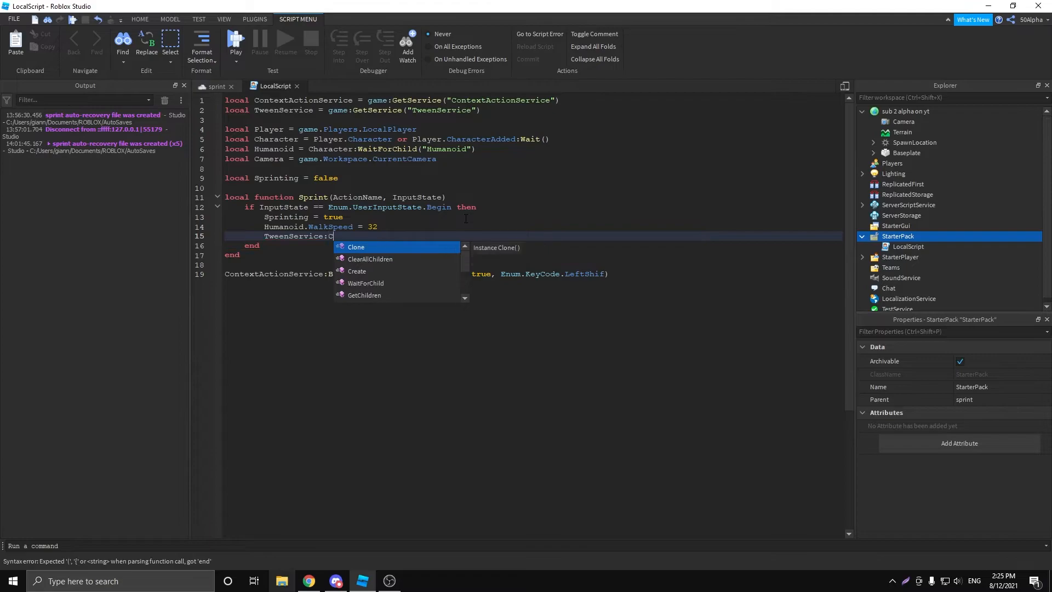
pyautogui.write('reate()')
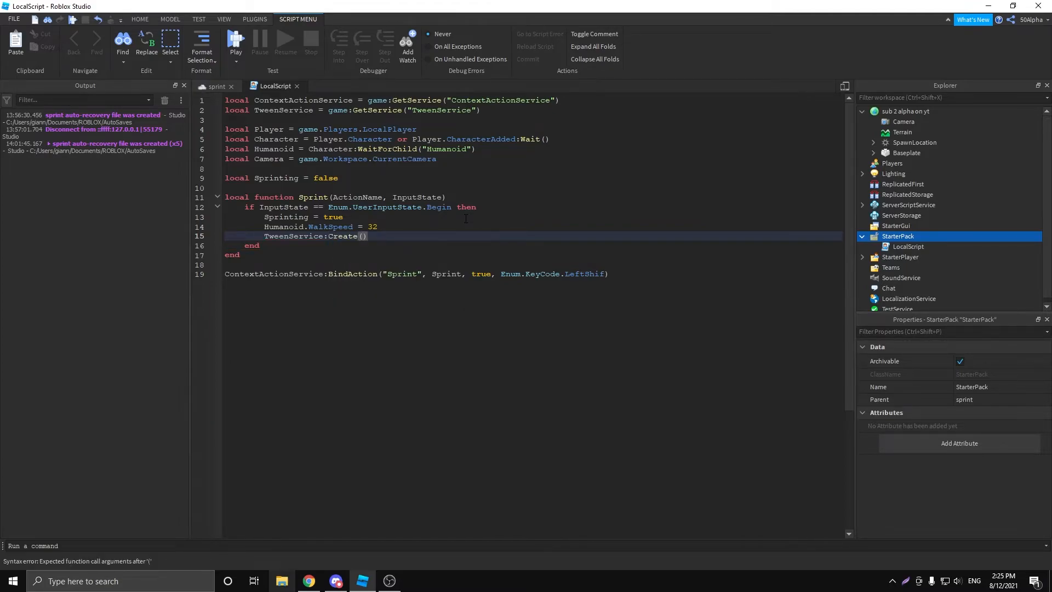
pyautogui.write('Camera.')
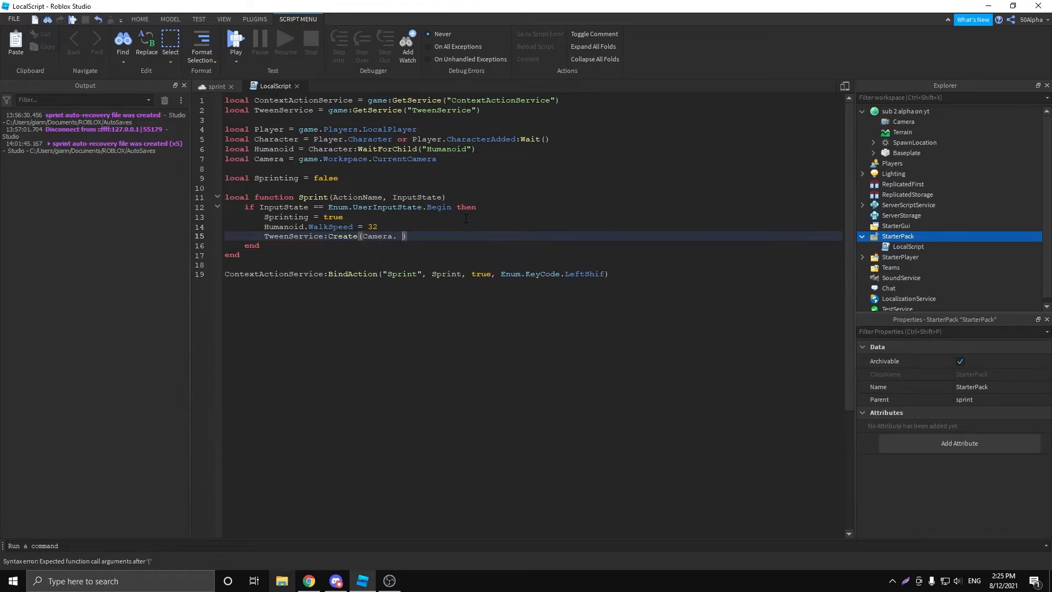
pyautogui.write('TweenInfo.')
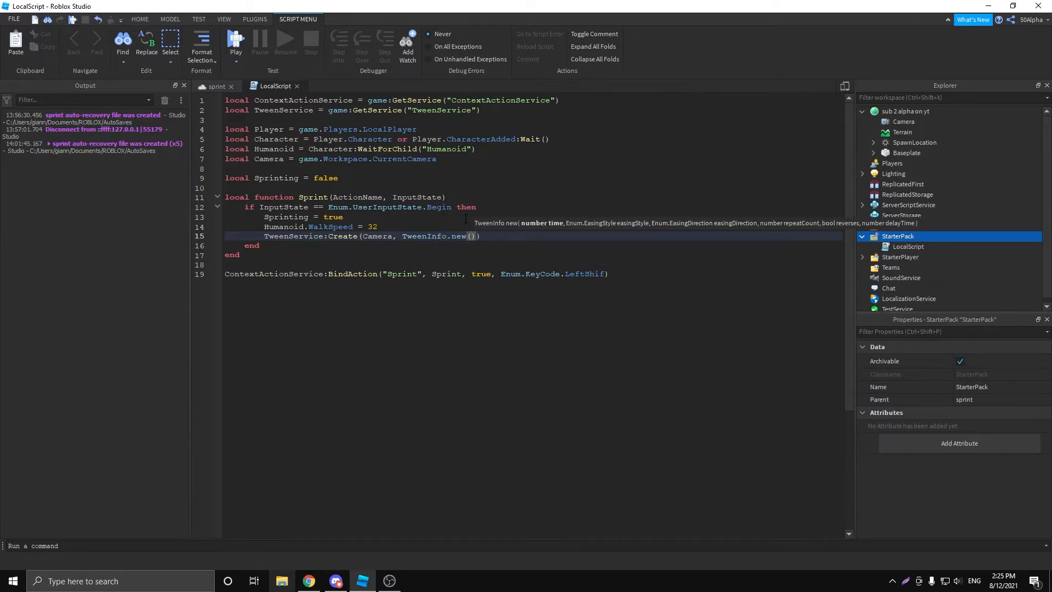
pyautogui.write('0.')
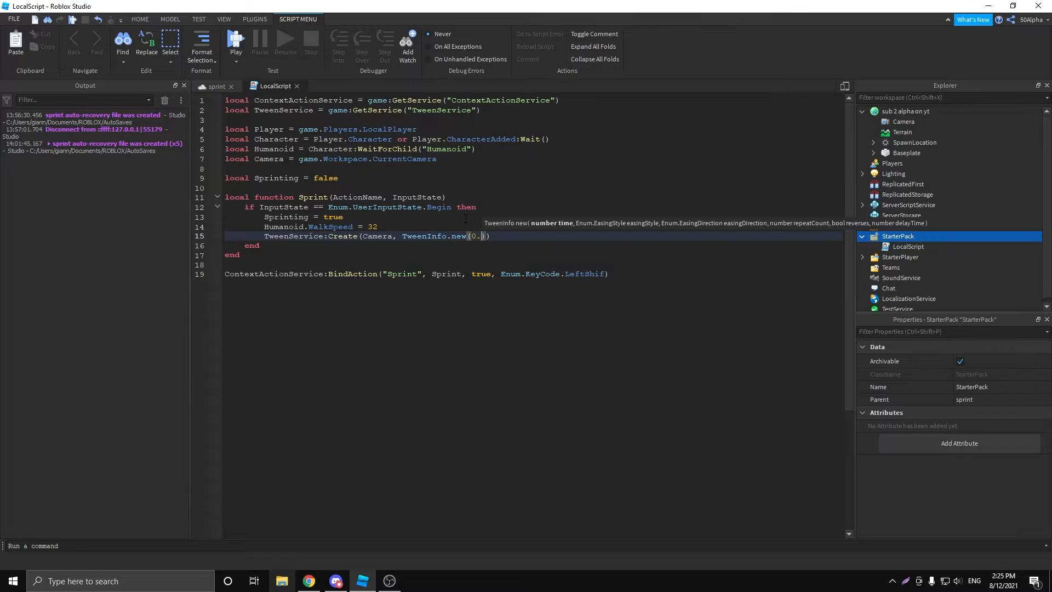
pyautogui.write('1')
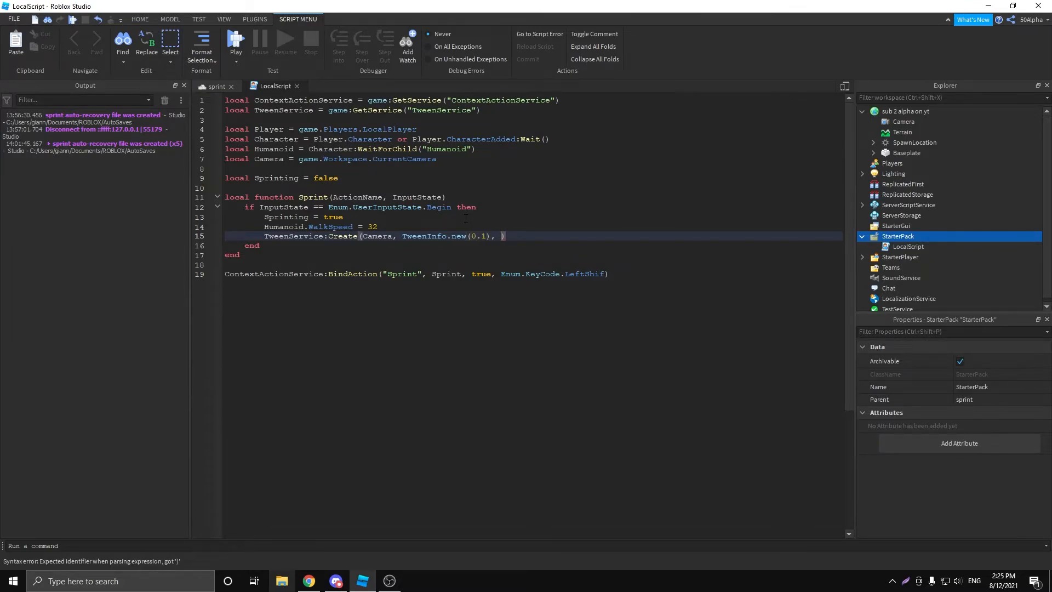
pyautogui.write('{FieldOfView =')
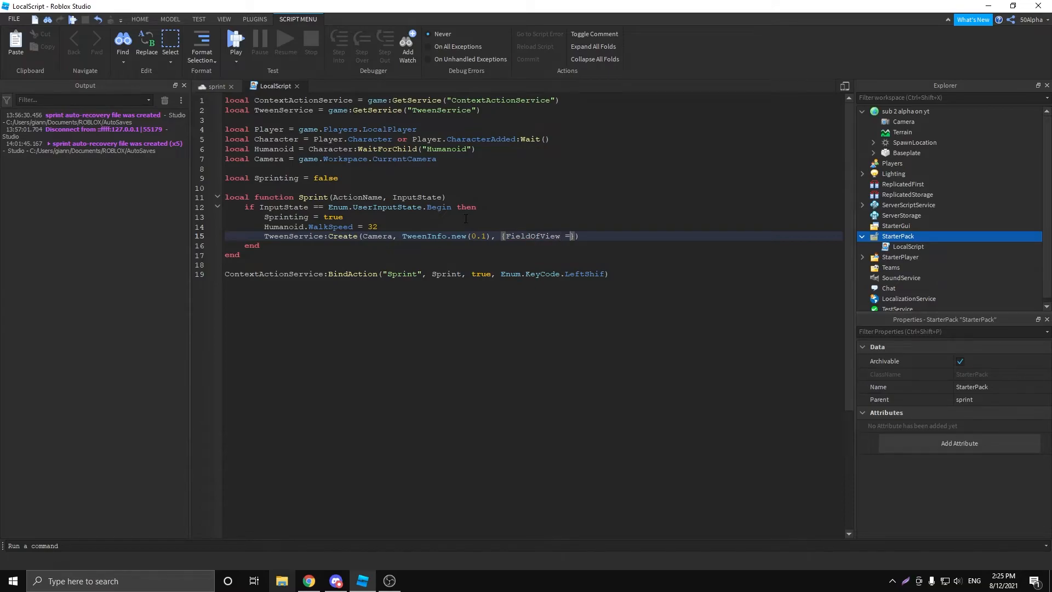
pyautogui.write('80')
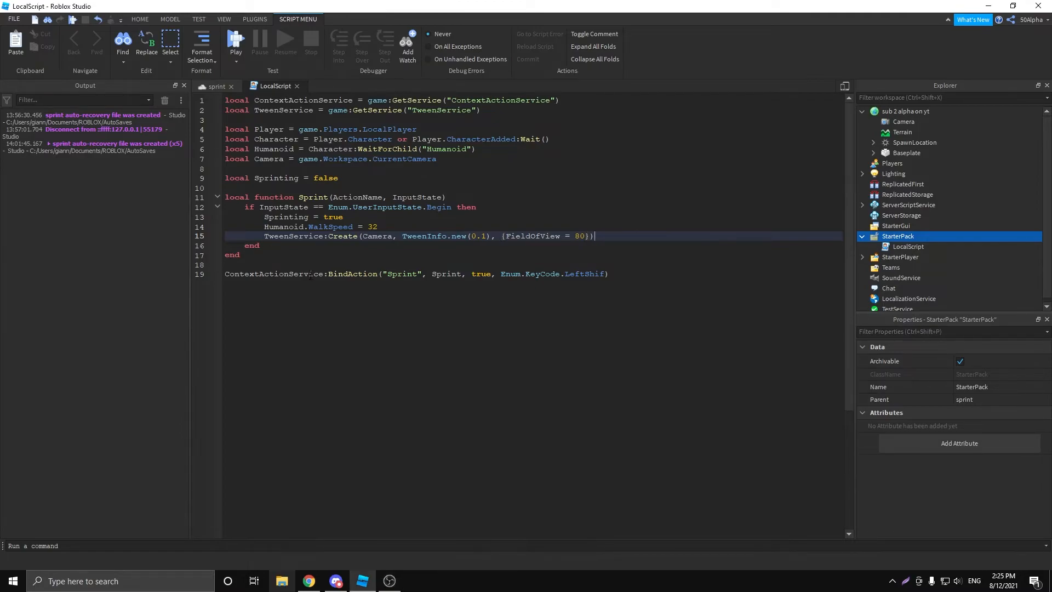
pyautogui.write(':Pl')
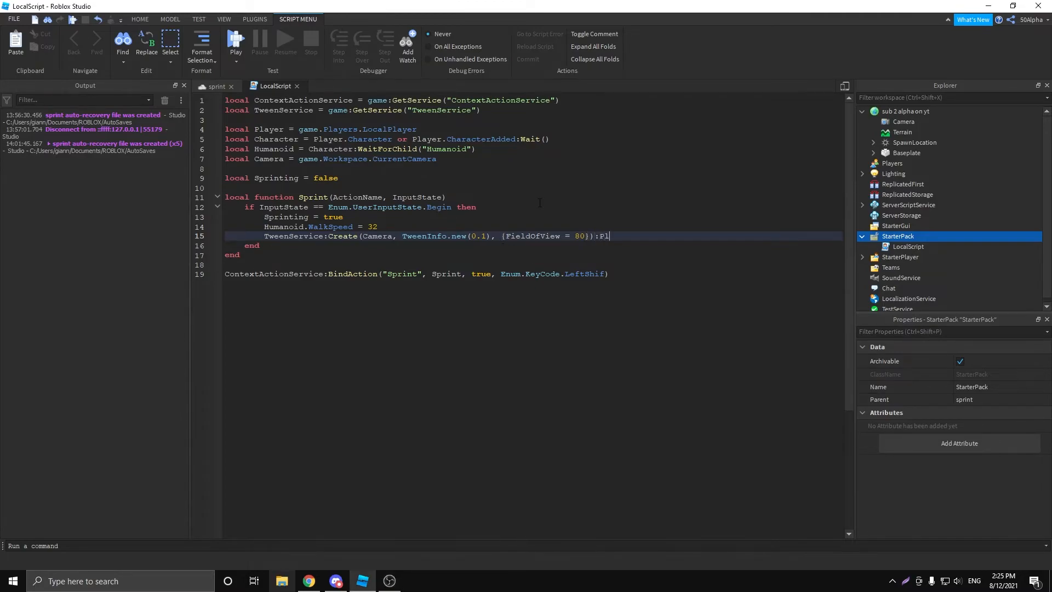
pyautogui.write('ay()')
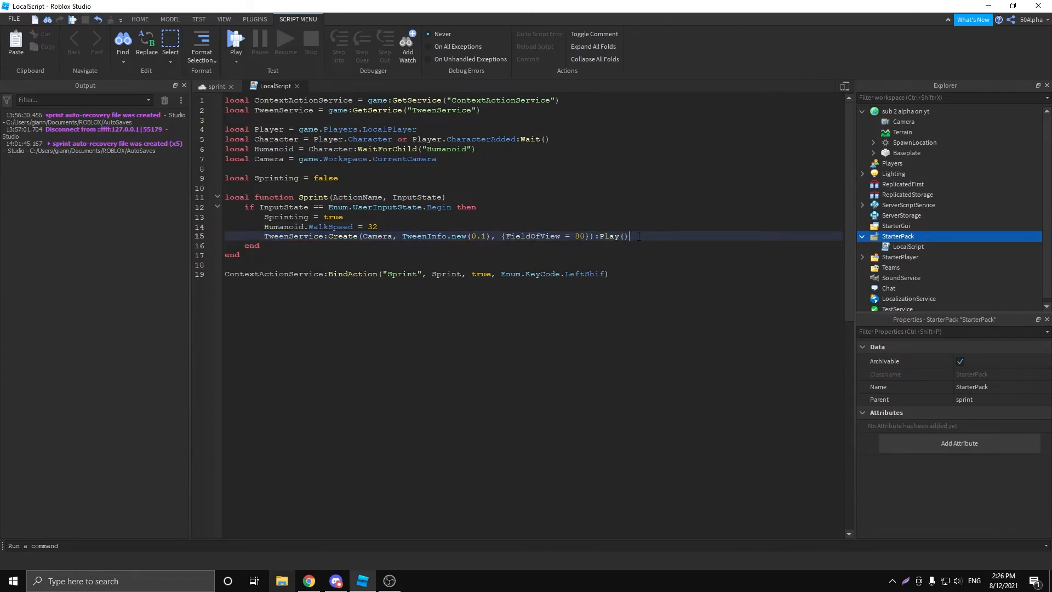
pyautogui.write('else')
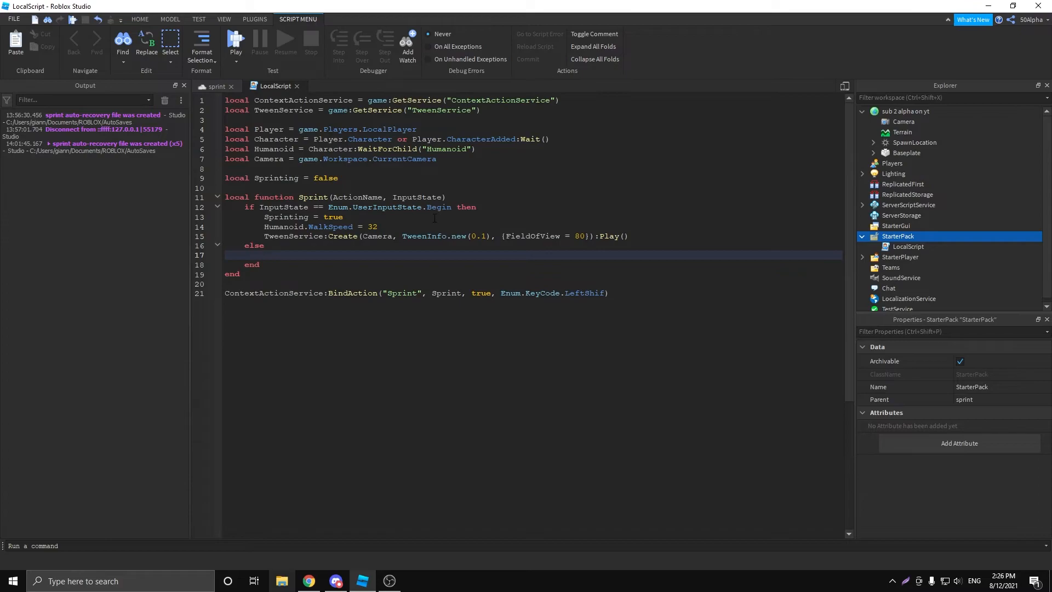
# Copy the sprint lines into else and change them to Sprinting false, WalkSpeed 16, FieldOfView 70.
pyautogui.moveTo(265, 226); pyautogui.dragTo(629, 236)
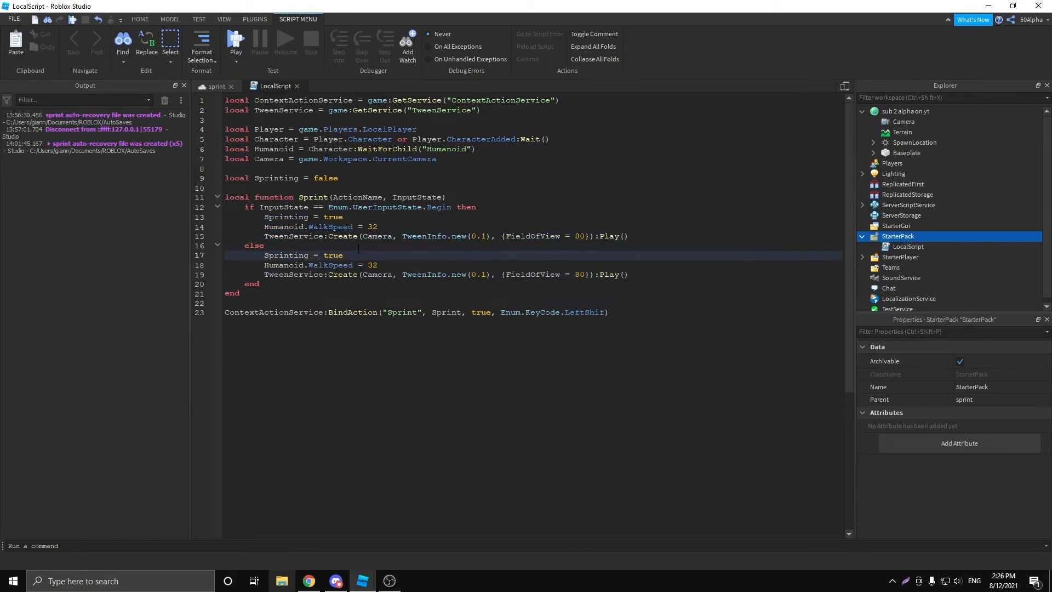
pyautogui.write('false')
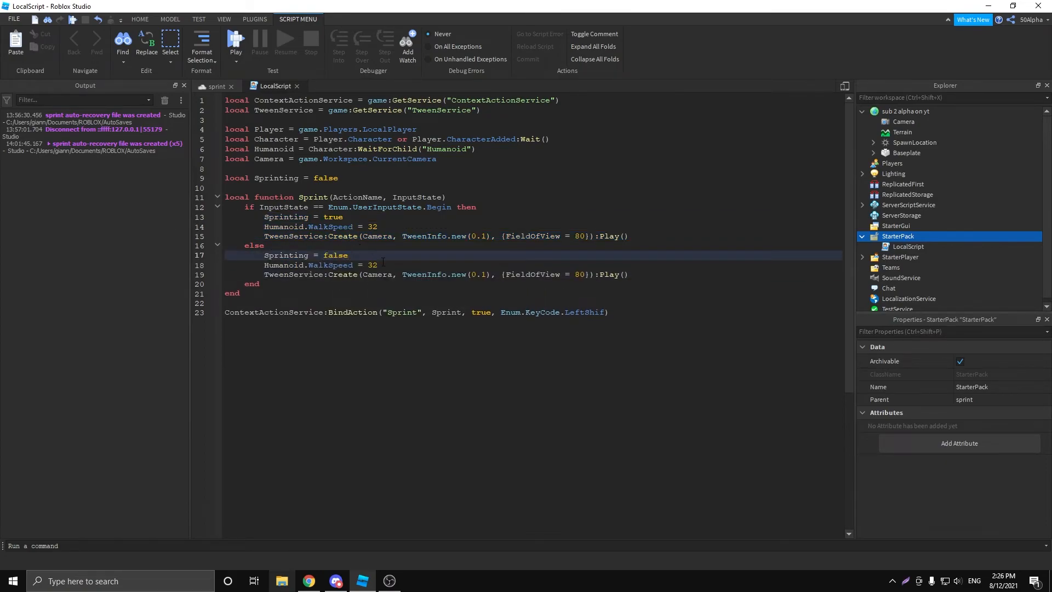
pyautogui.write('17')
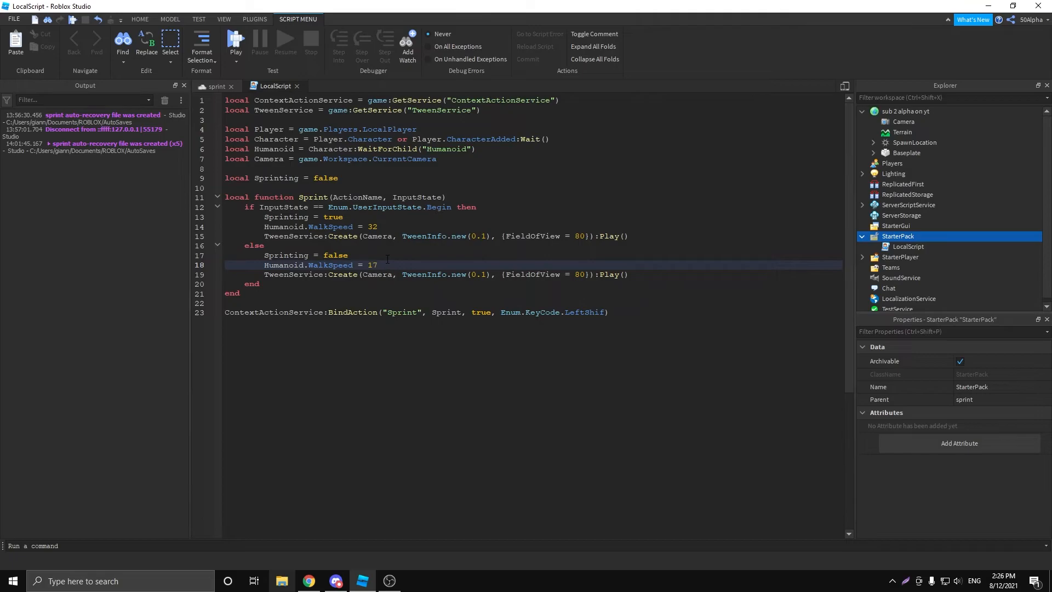
pyautogui.write('6')
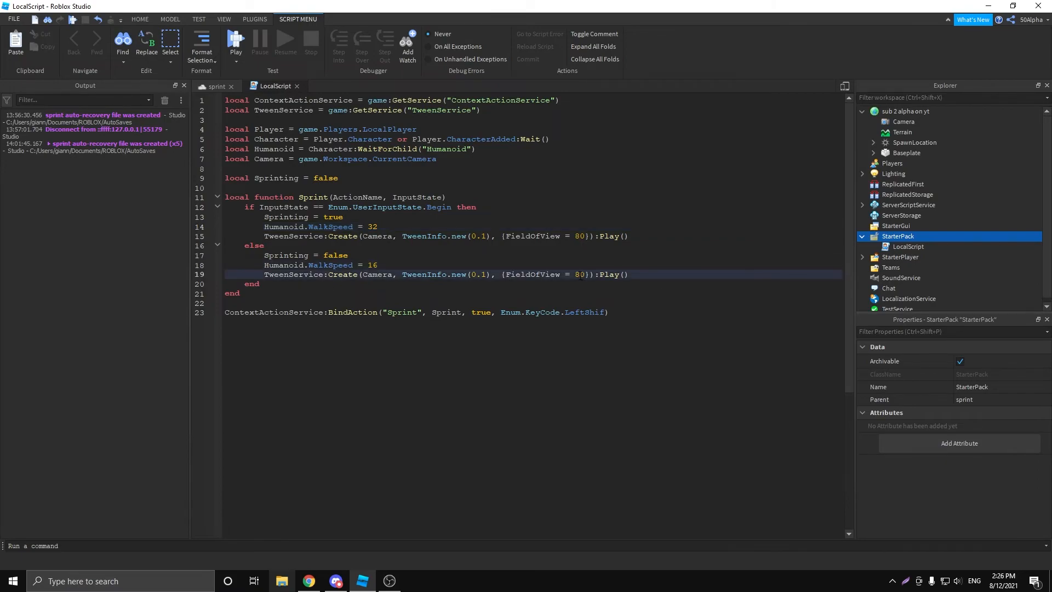
pyautogui.write('0')
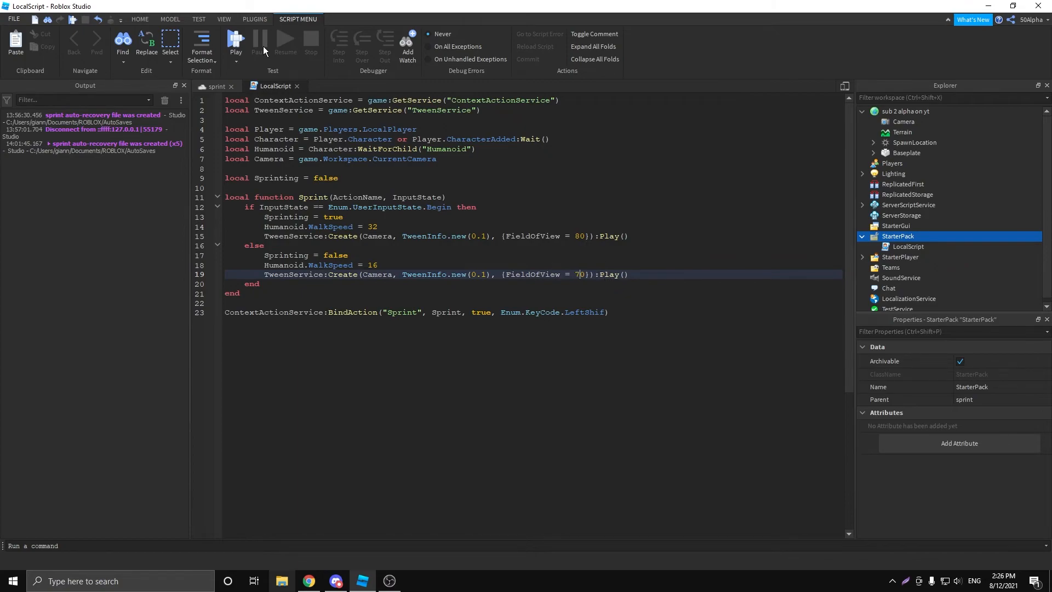
# Start a Play session, then restart it to test holding left shift to sprint.
pyautogui.click(235, 41)
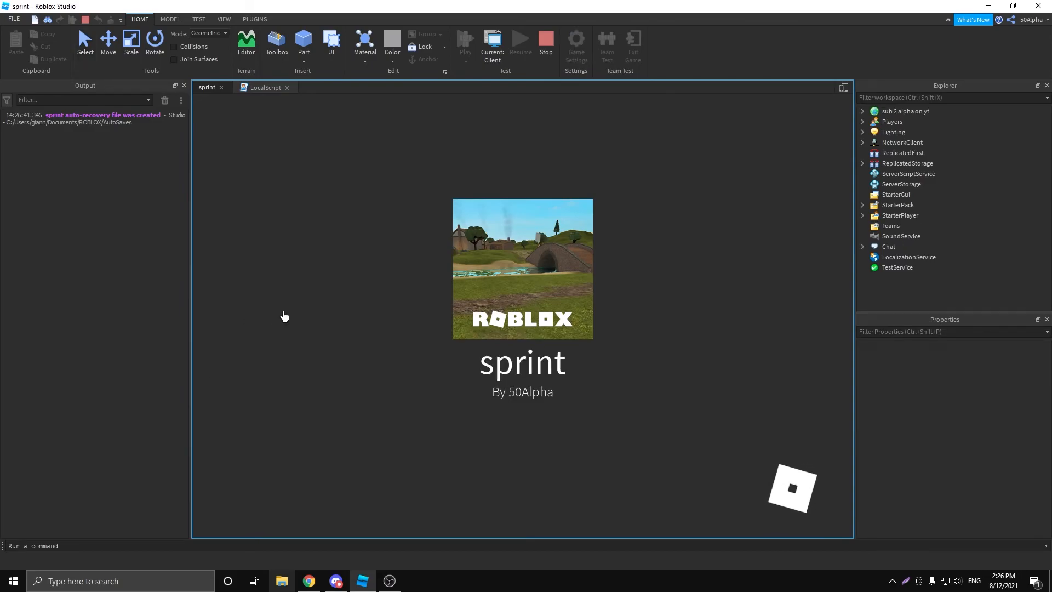
pyautogui.click(464, 40)
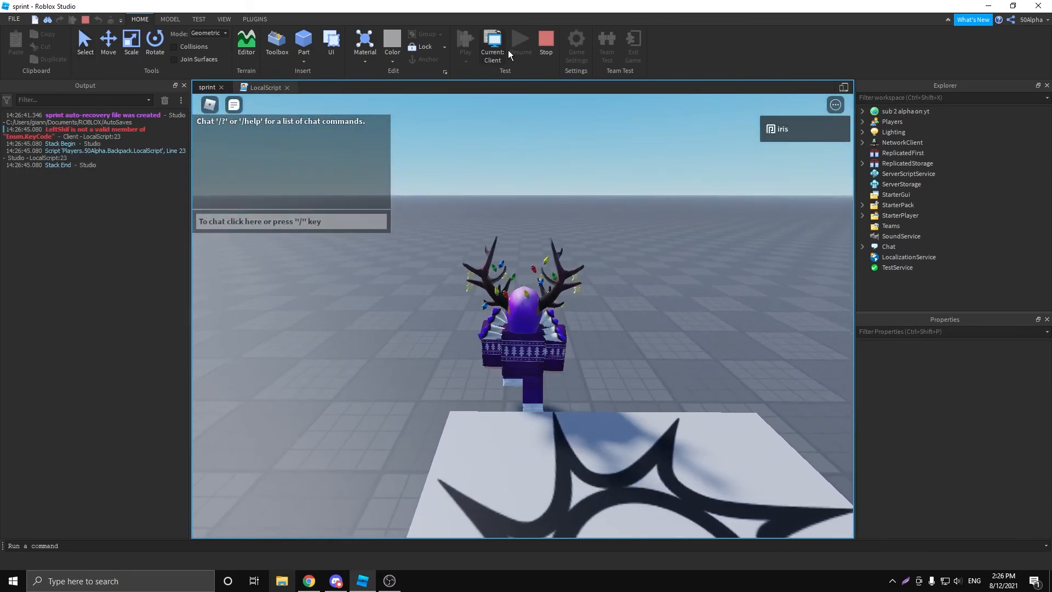
pyautogui.click(273, 88)
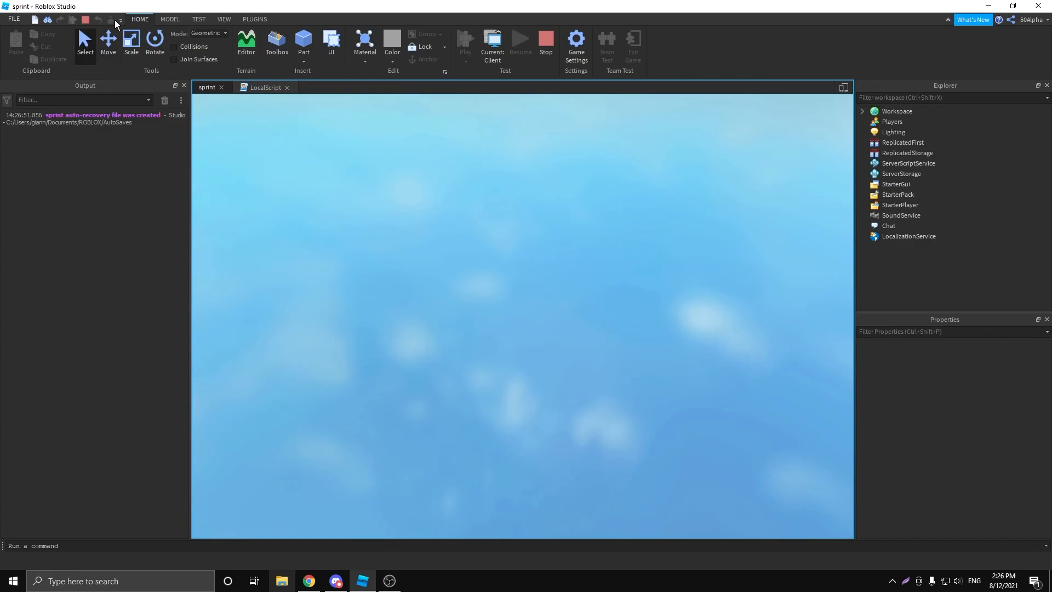
pyautogui.click(465, 40)
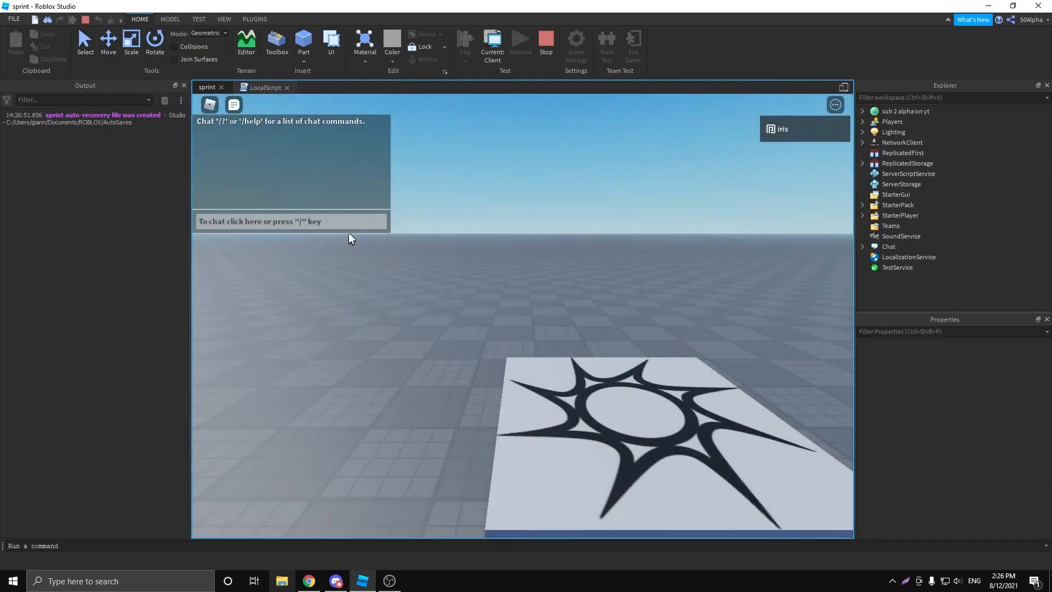